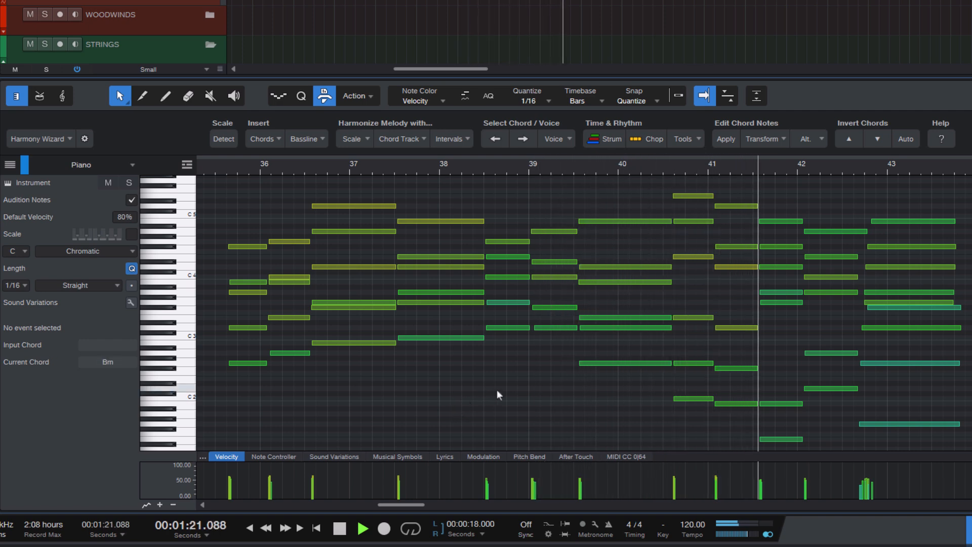
# Step: Play the piano part, select the first chords' top notes, then clear the selection
pyautogui.click(363, 528)
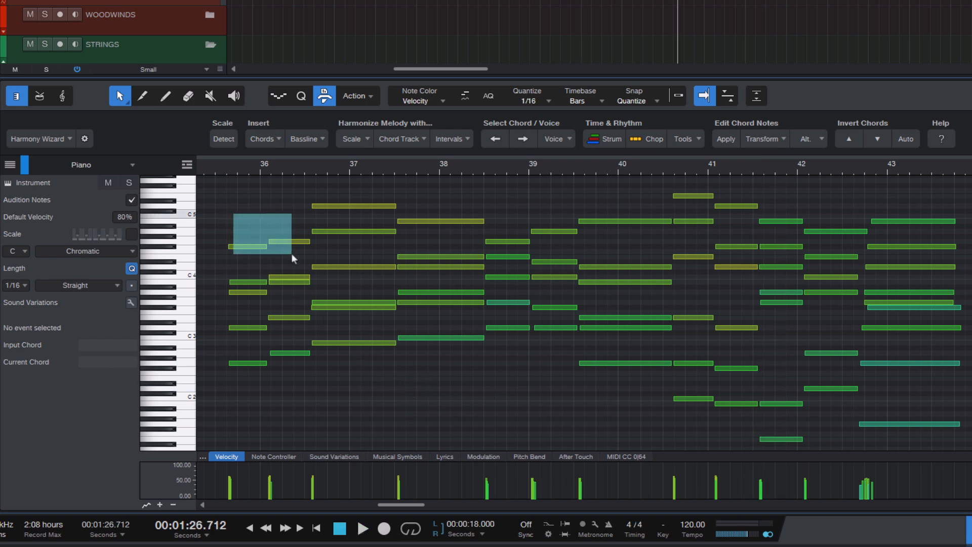
pyautogui.click(546, 232)
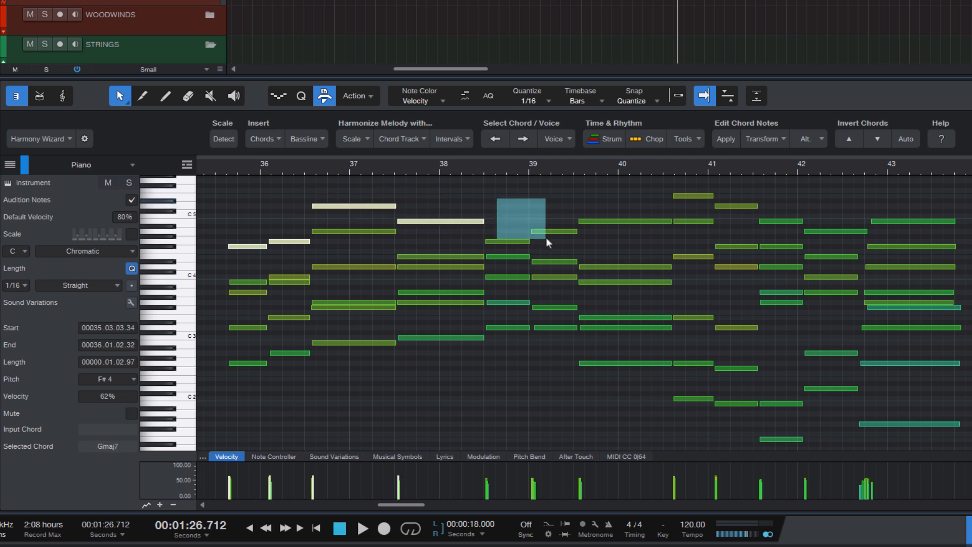
pyautogui.press('shift')
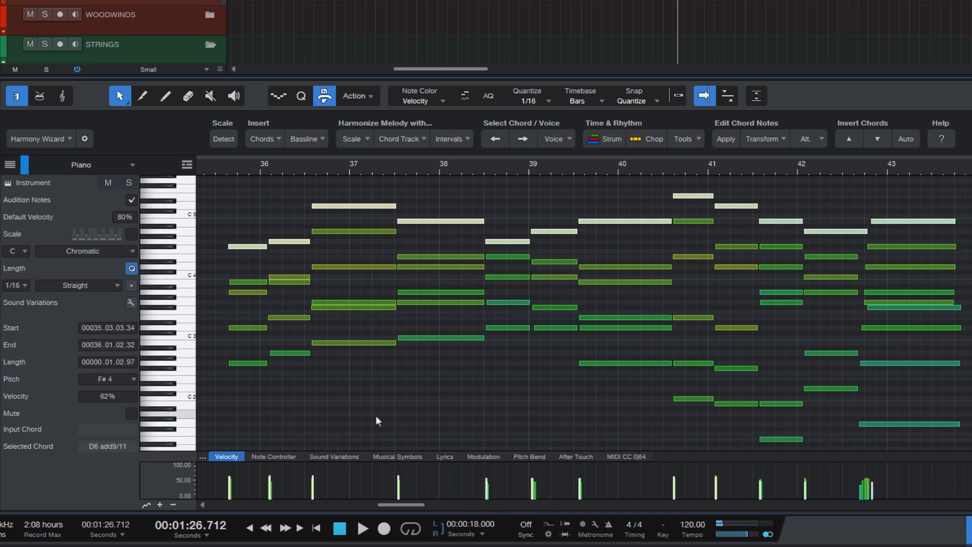
pyautogui.moveTo(403, 396)
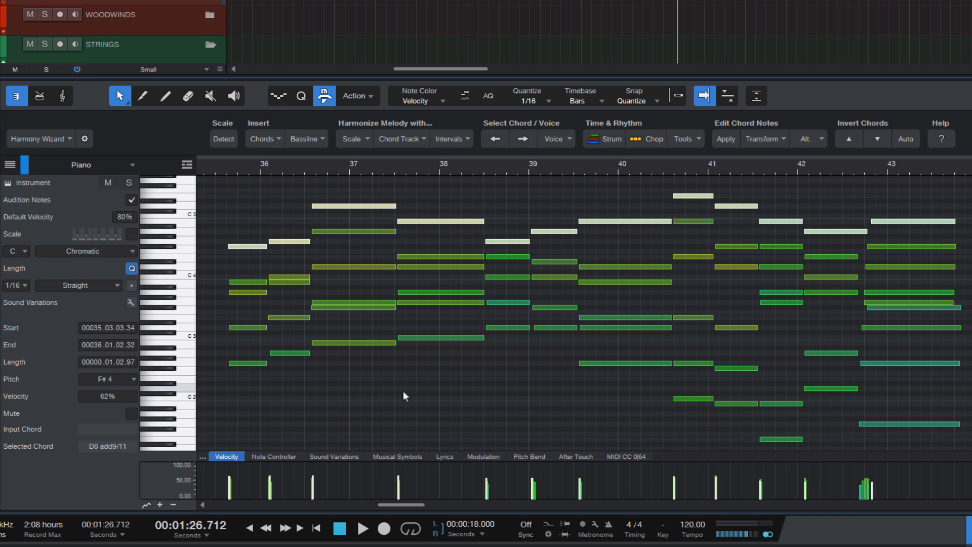
pyautogui.click(437, 328)
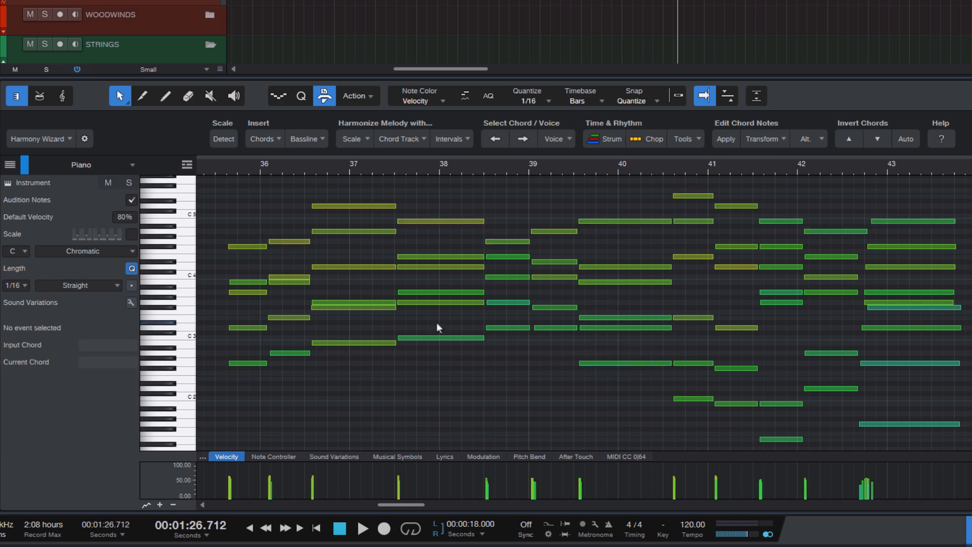
pyautogui.moveTo(544, 198)
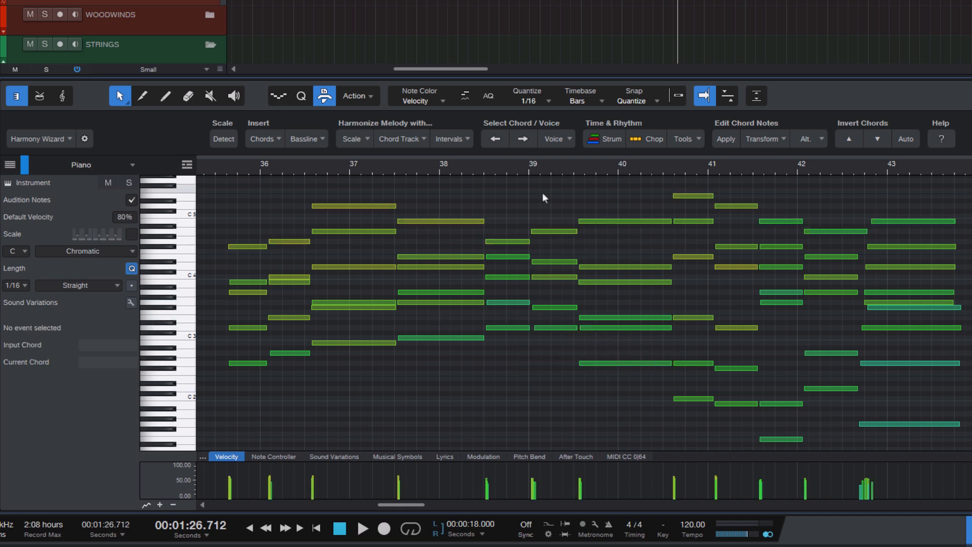
# Step: Select the highest voice, invert it to the lower notes, lower their velocity, and play back
pyautogui.click(553, 139)
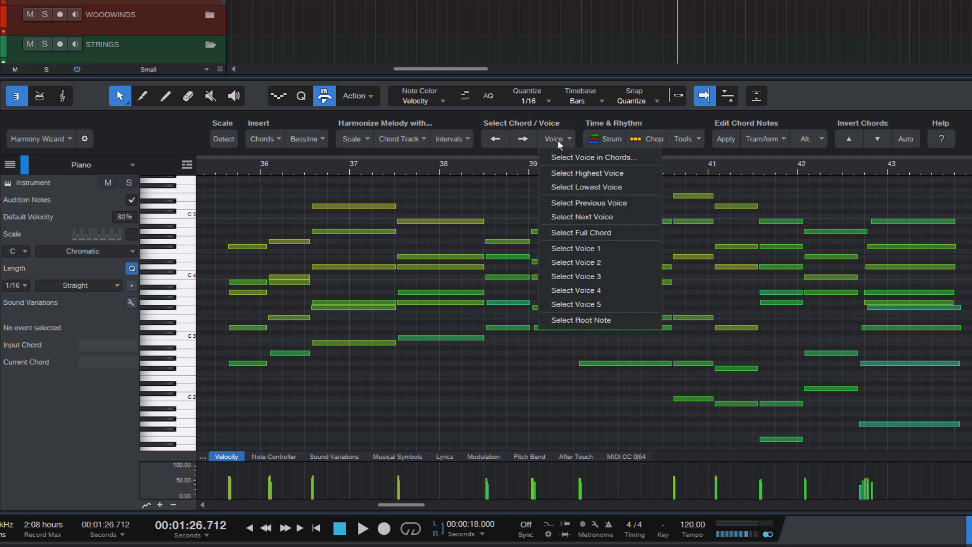
pyautogui.moveTo(575, 173)
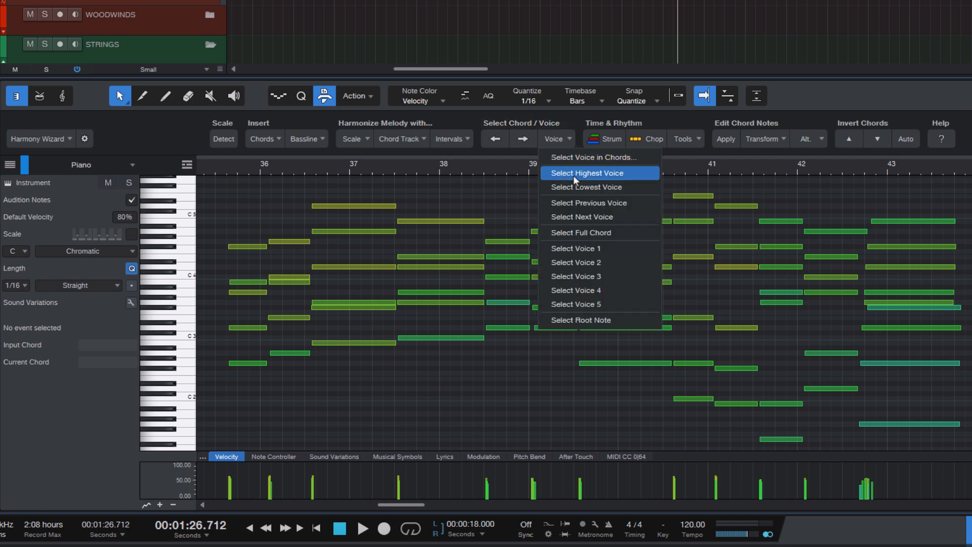
pyautogui.click(588, 173)
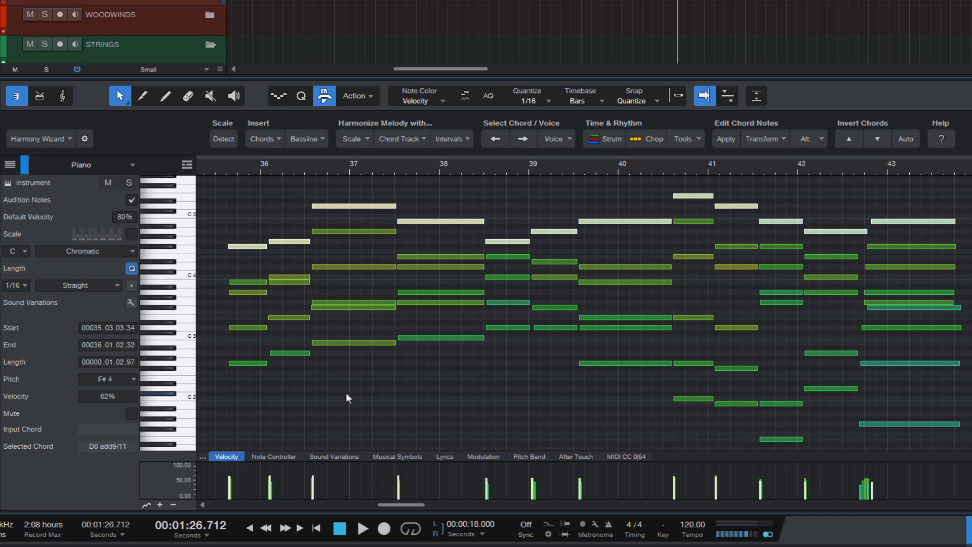
pyautogui.press('ctrl+i')
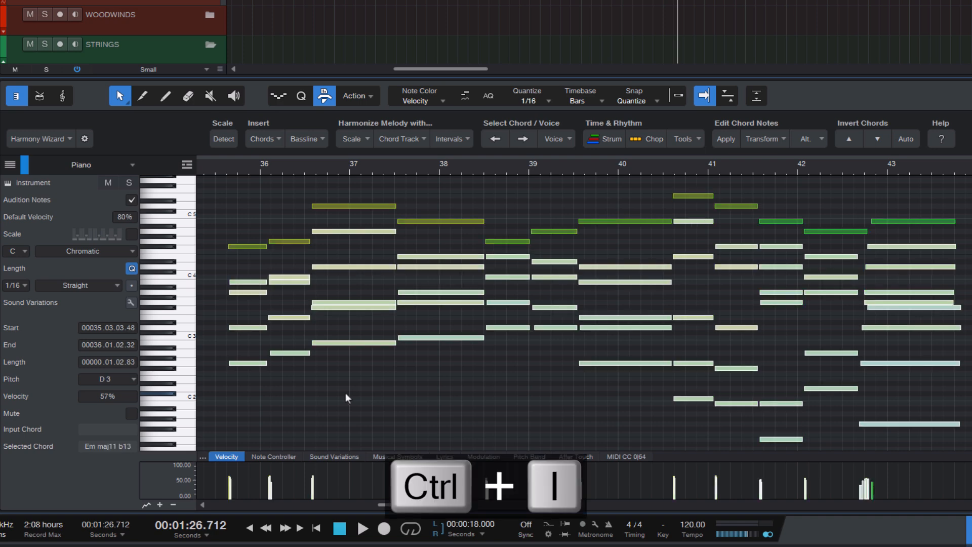
pyautogui.press('ctrl+i')
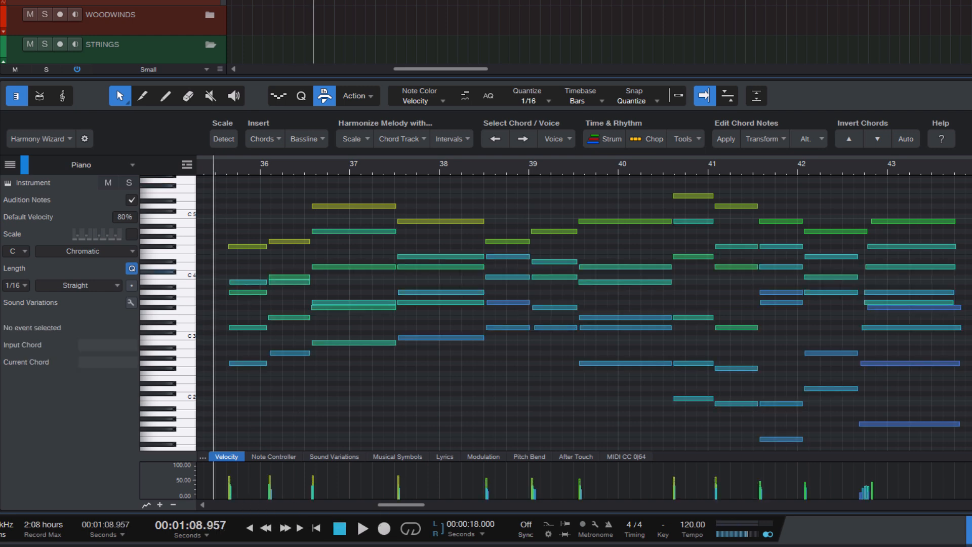
pyautogui.click(362, 527)
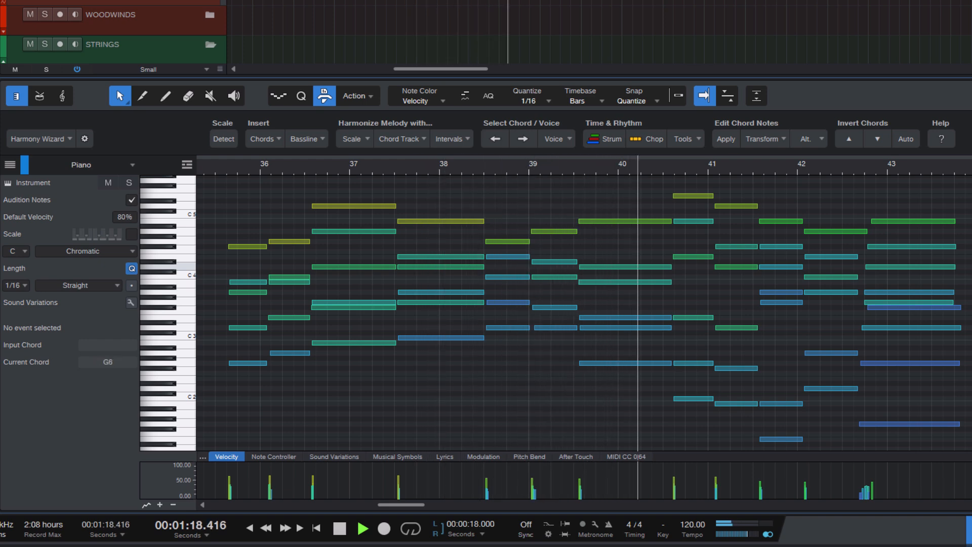
pyautogui.click(362, 528)
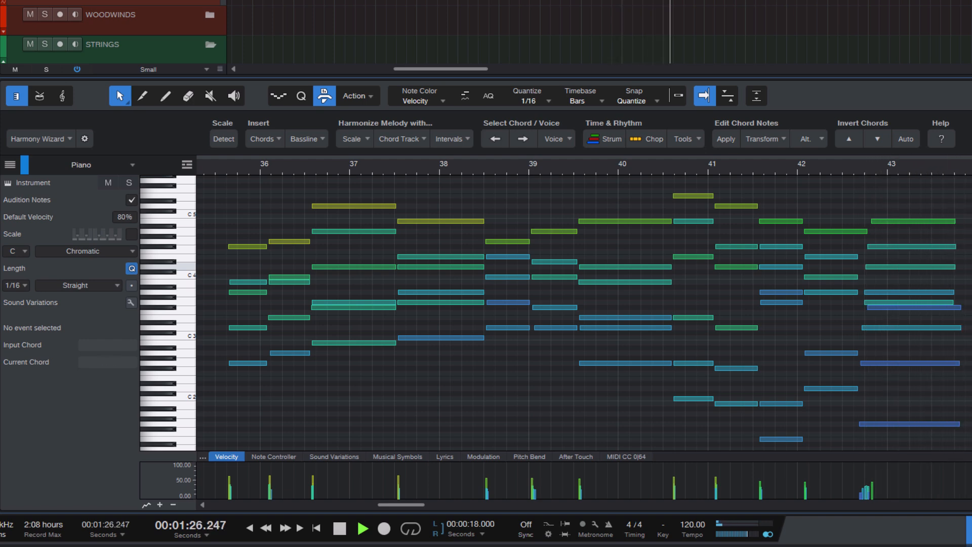
# Step: Stop playback, invert to the non-top chord notes, and mute them with Shift+M
pyautogui.click(340, 529)
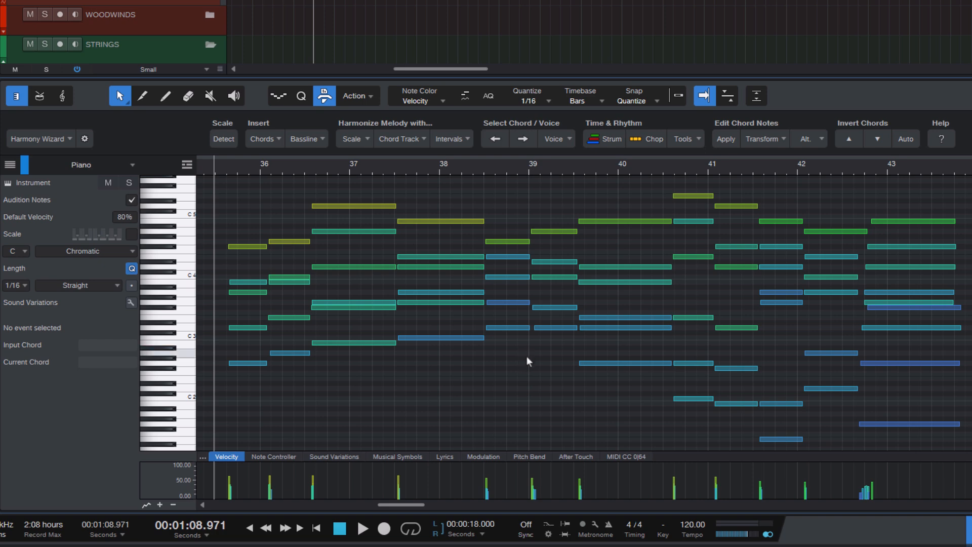
pyautogui.moveTo(554, 141)
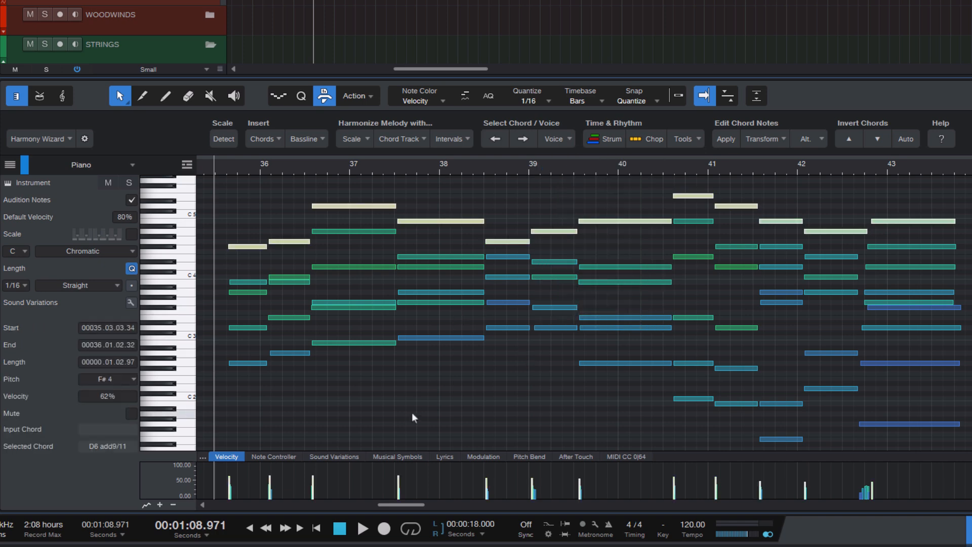
pyautogui.press('ctrl+i')
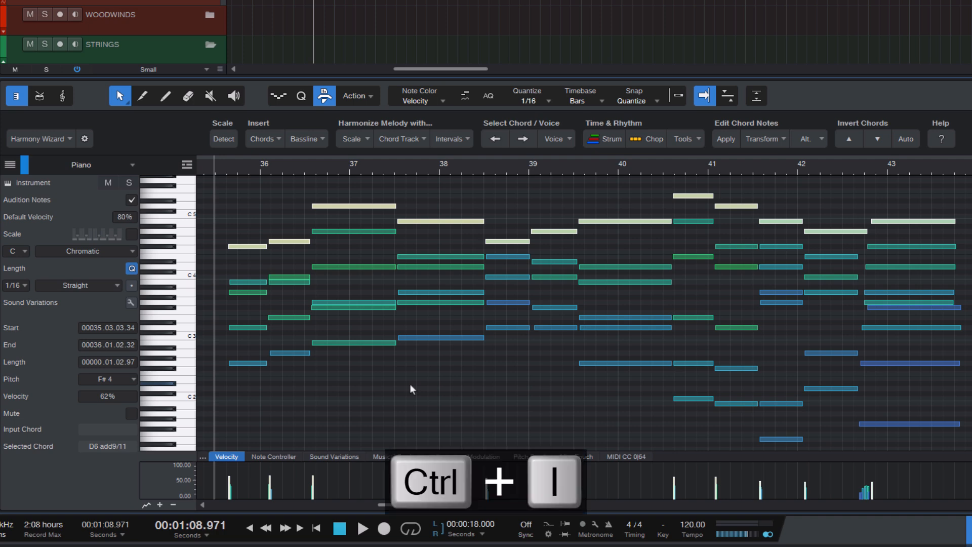
pyautogui.press('ctrl+i')
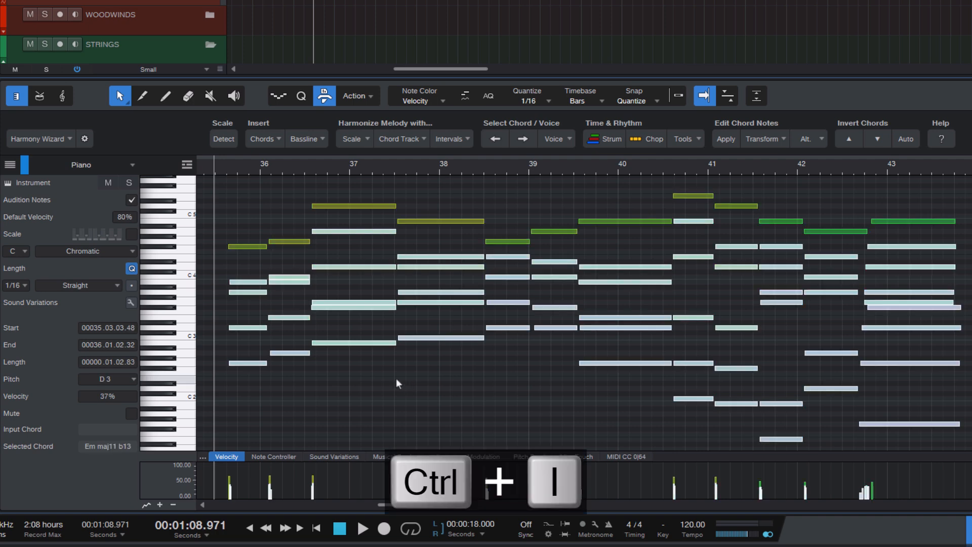
pyautogui.press('ctrl+i')
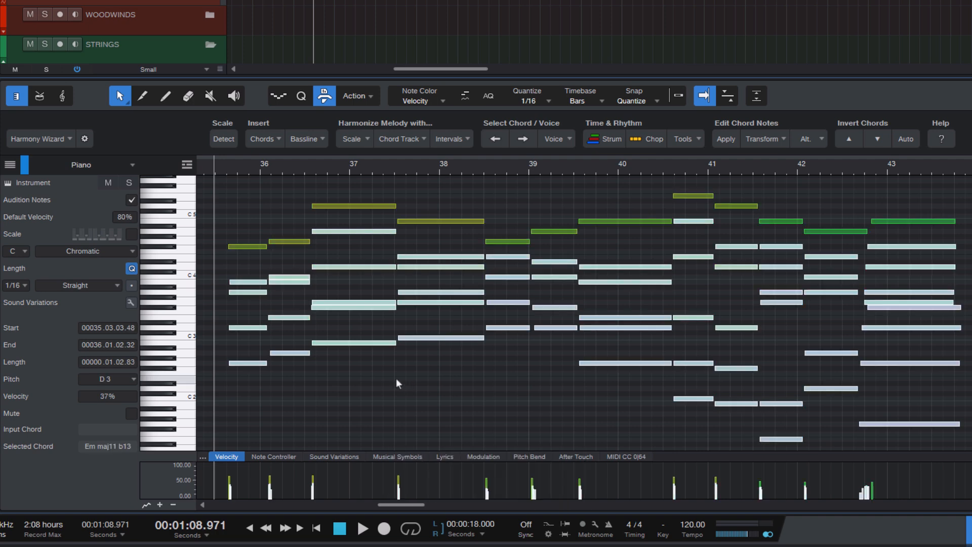
pyautogui.press('shift+m')
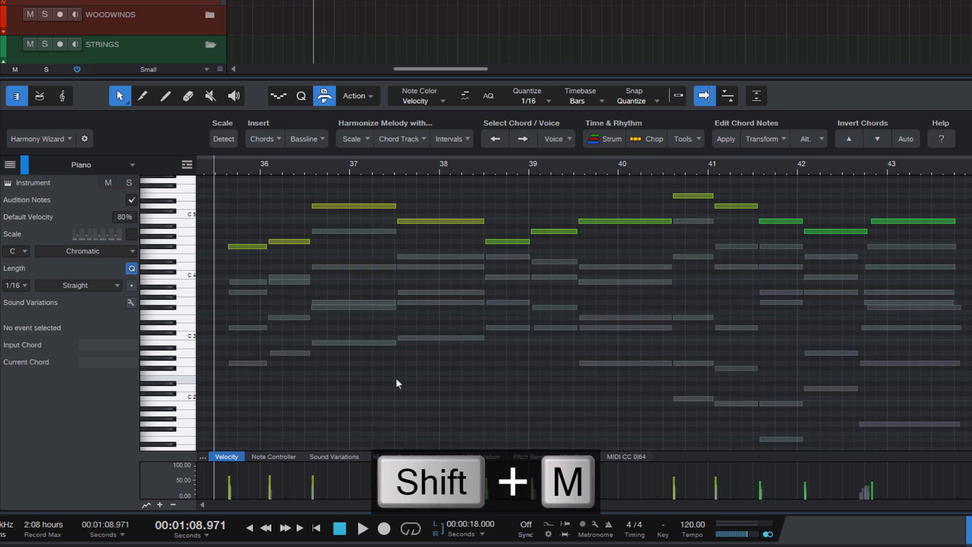
pyautogui.press('shift+m')
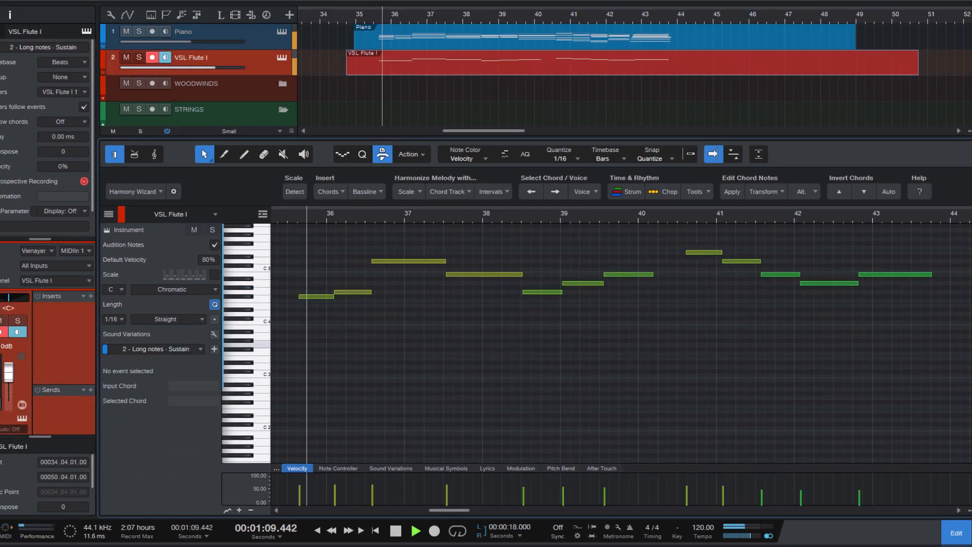
# Step: Restore the muted lower piano notes so the full chords sound again
pyautogui.click(415, 531)
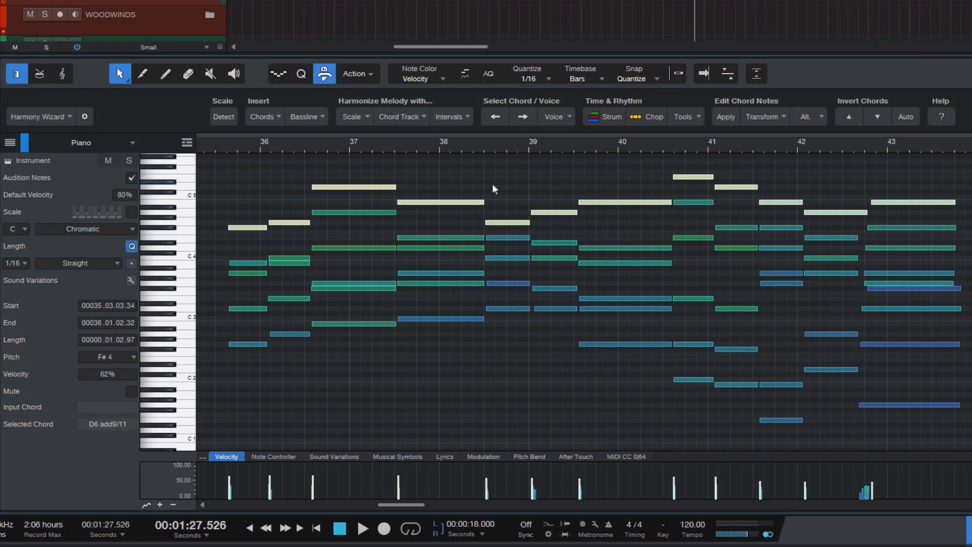
pyautogui.moveTo(521, 194)
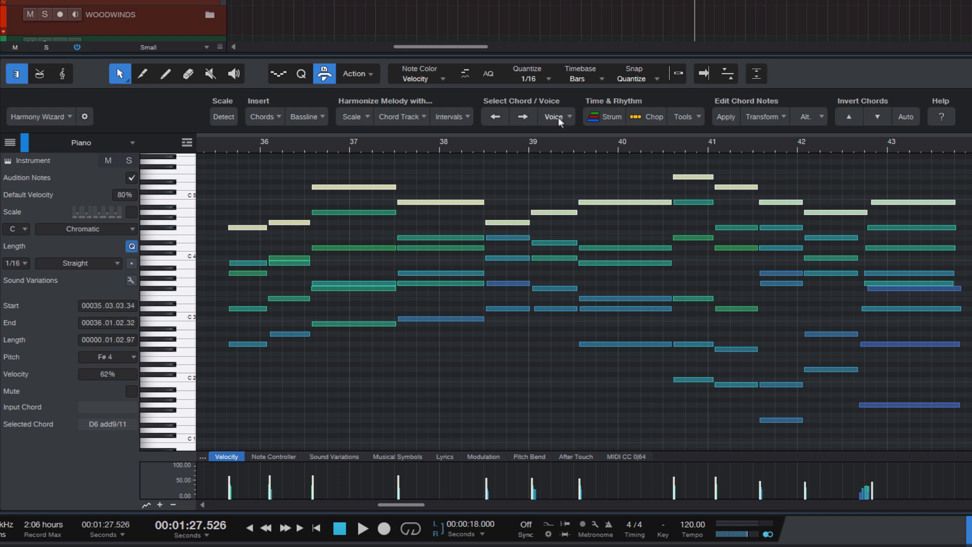
pyautogui.click(556, 117)
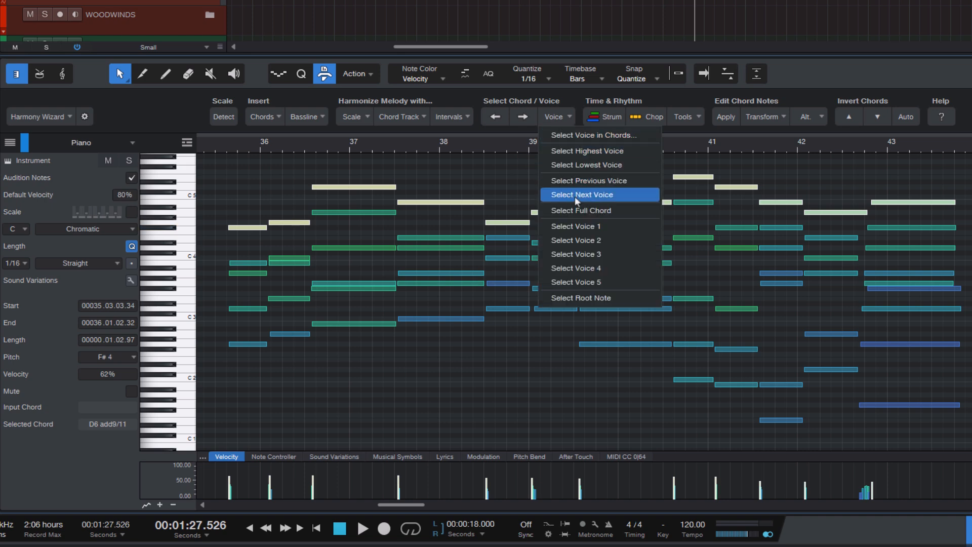
pyautogui.click(583, 194)
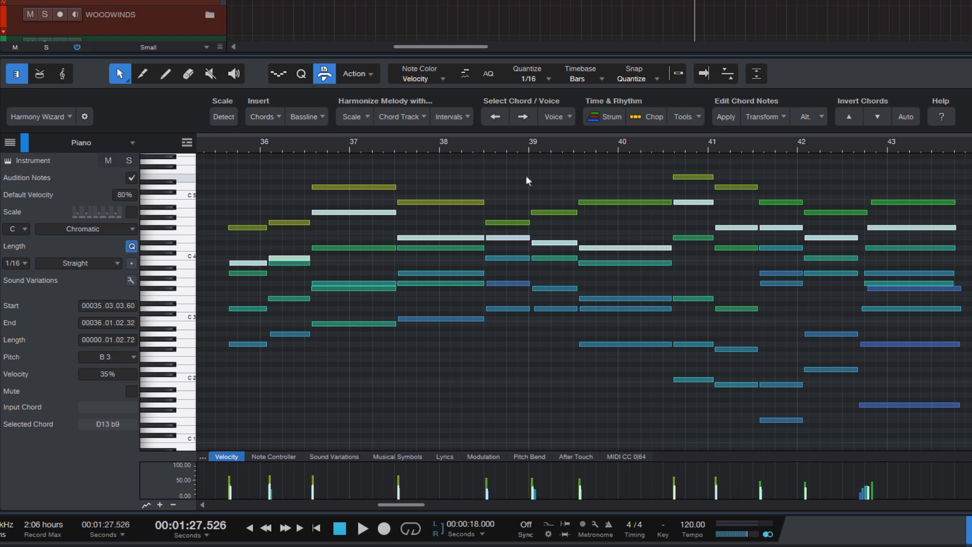
pyautogui.click(555, 117)
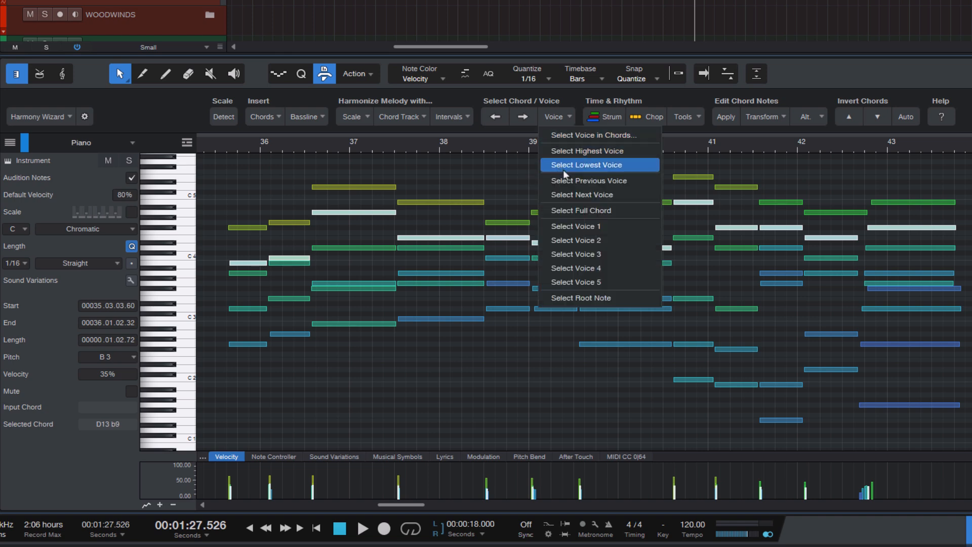
pyautogui.click(584, 165)
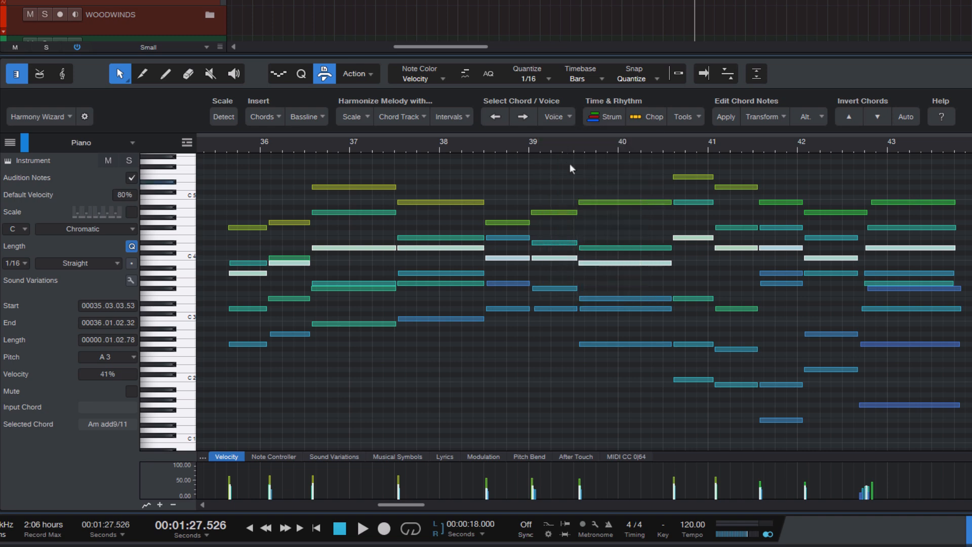
pyautogui.click(555, 116)
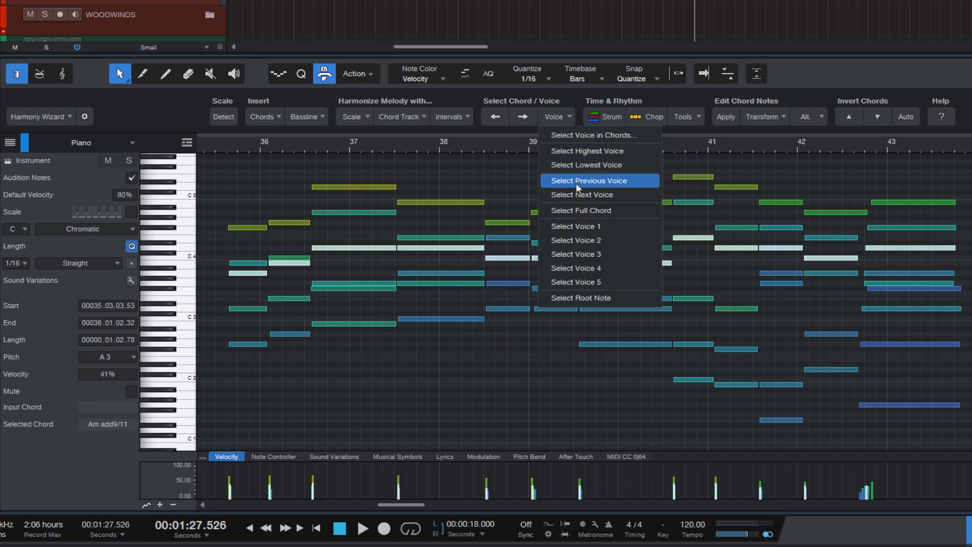
pyautogui.click(588, 181)
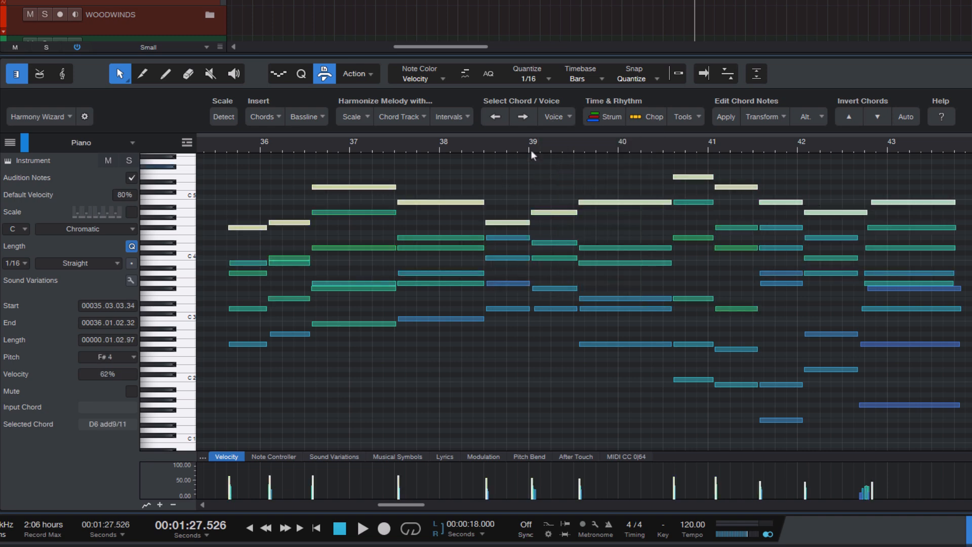
pyautogui.click(513, 188)
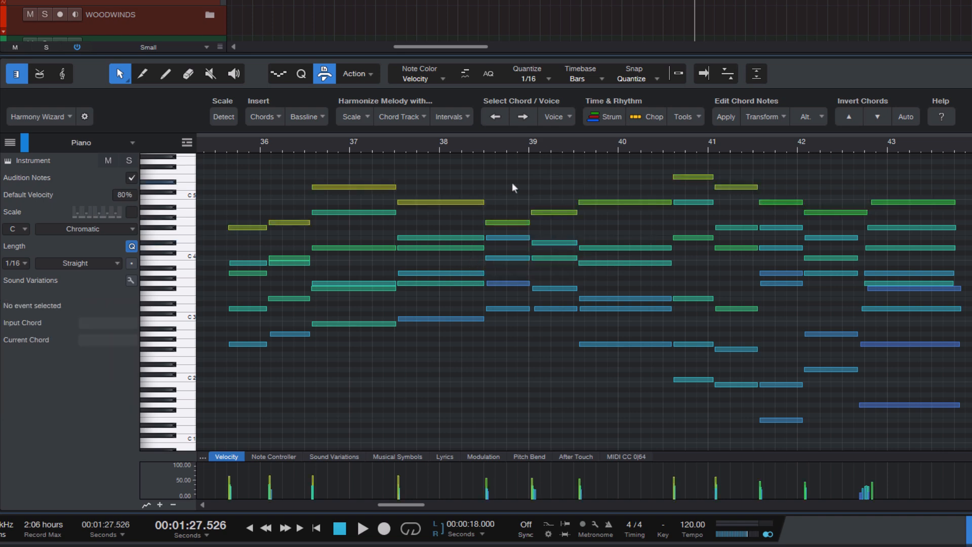
# Step: Try Select Voice 2 and other voice options, then select every chord's root note
pyautogui.click(554, 117)
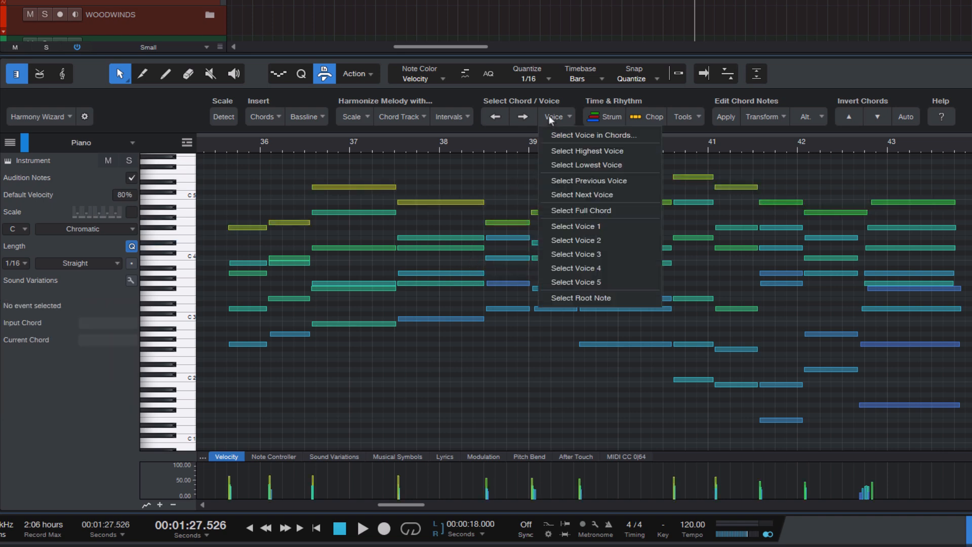
pyautogui.moveTo(611, 243)
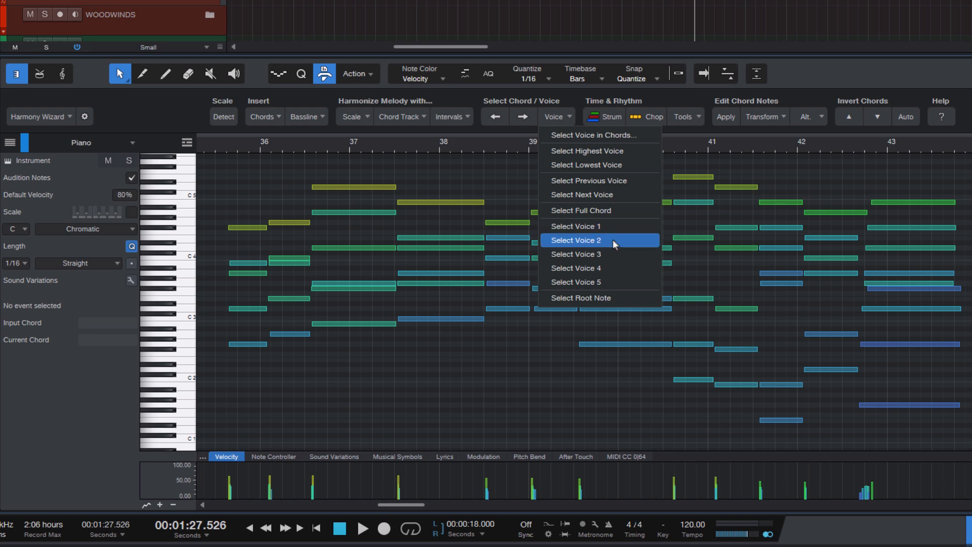
pyautogui.click(577, 241)
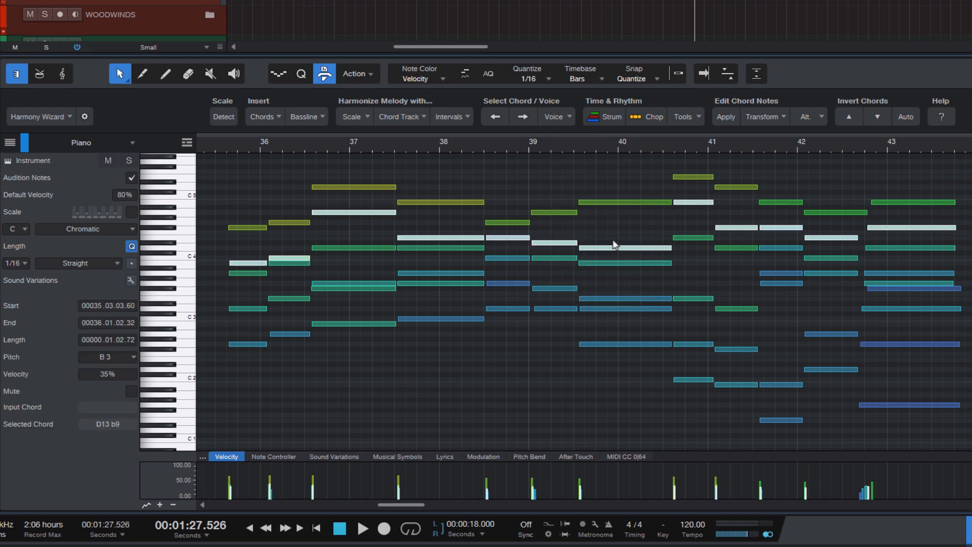
pyautogui.click(556, 117)
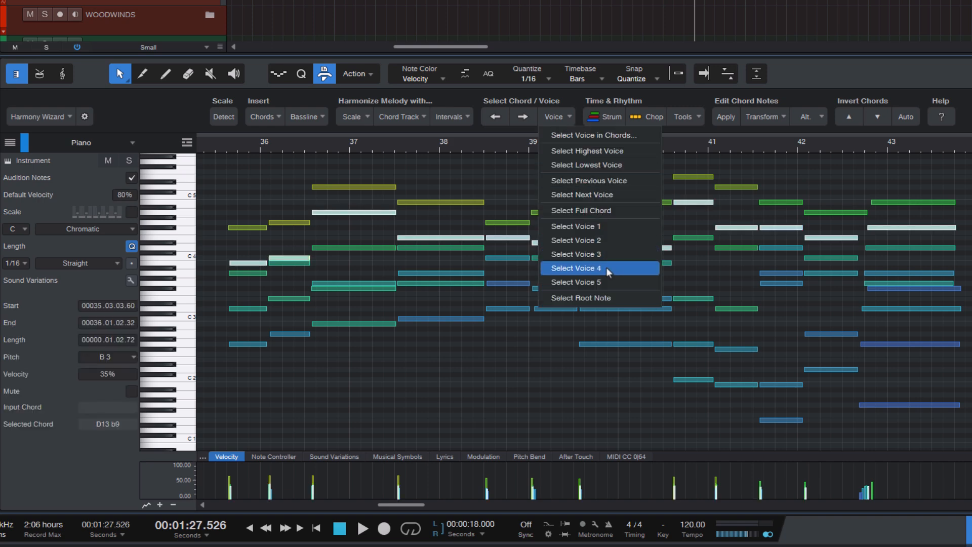
pyautogui.click(577, 268)
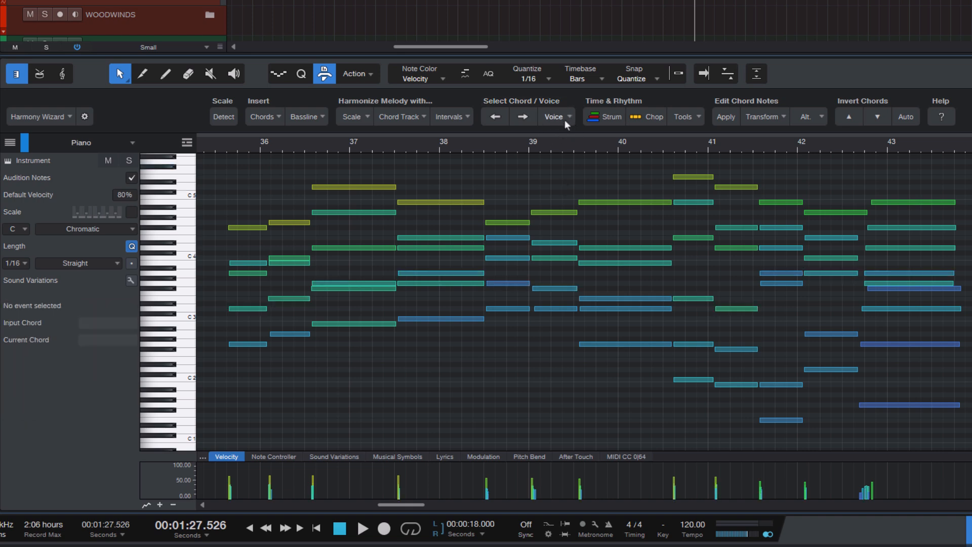
pyautogui.click(555, 116)
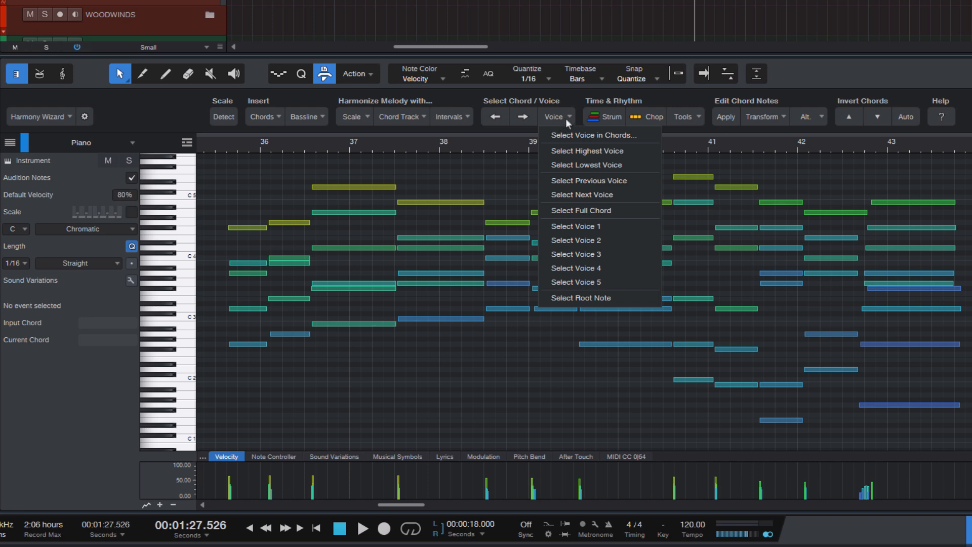
pyautogui.moveTo(571, 302)
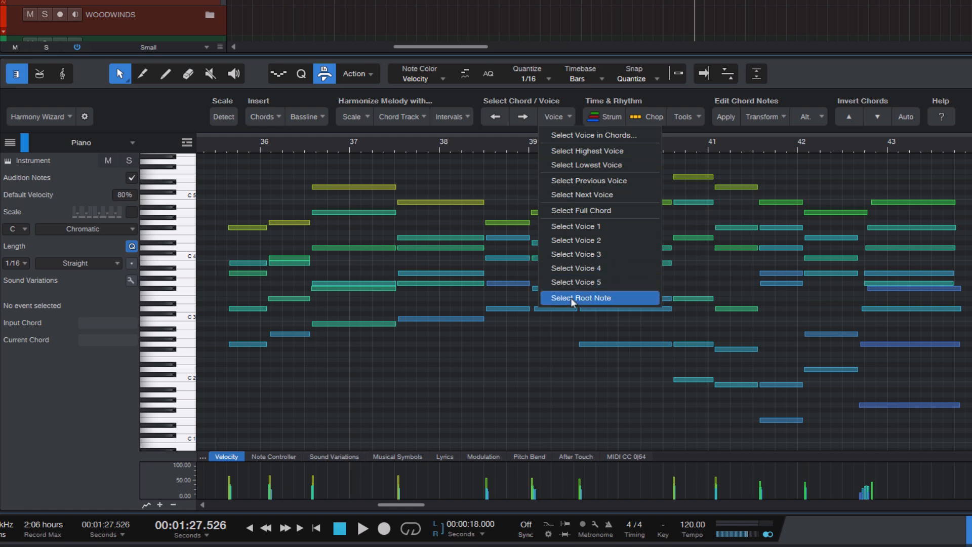
pyautogui.moveTo(573, 308)
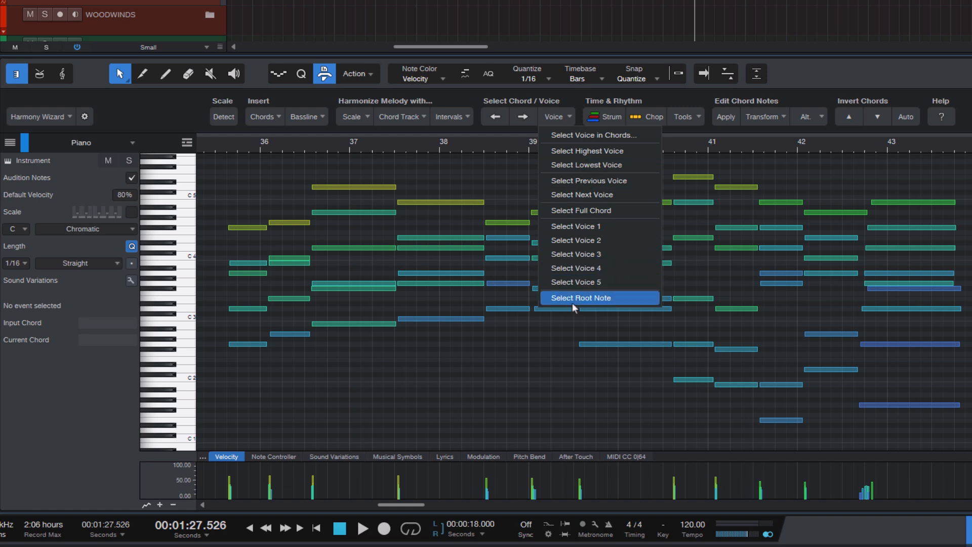
pyautogui.moveTo(508, 330)
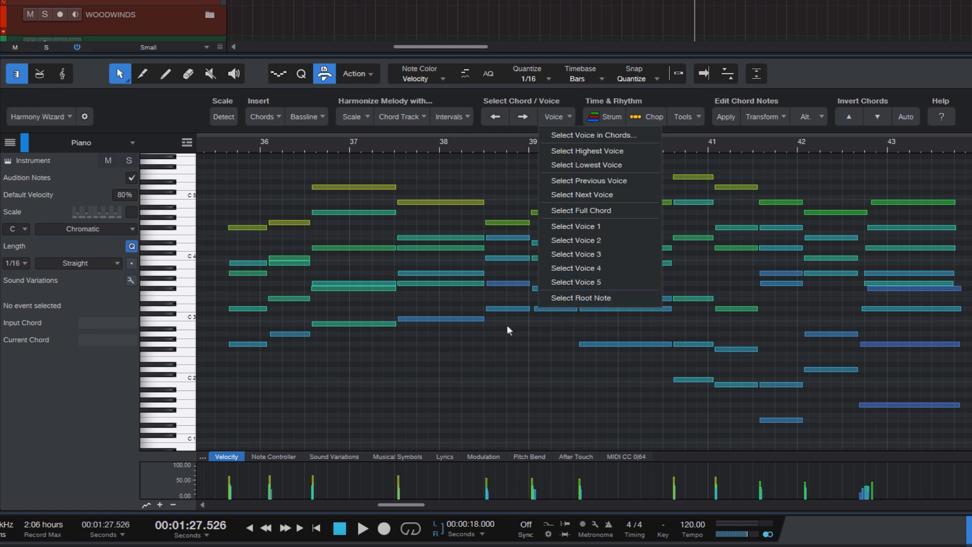
pyautogui.moveTo(581, 301)
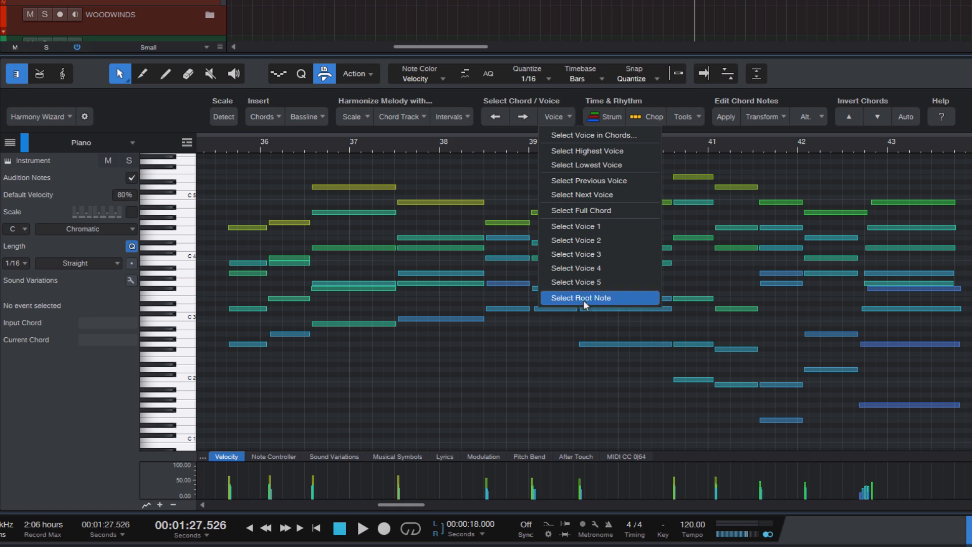
pyautogui.moveTo(622, 302)
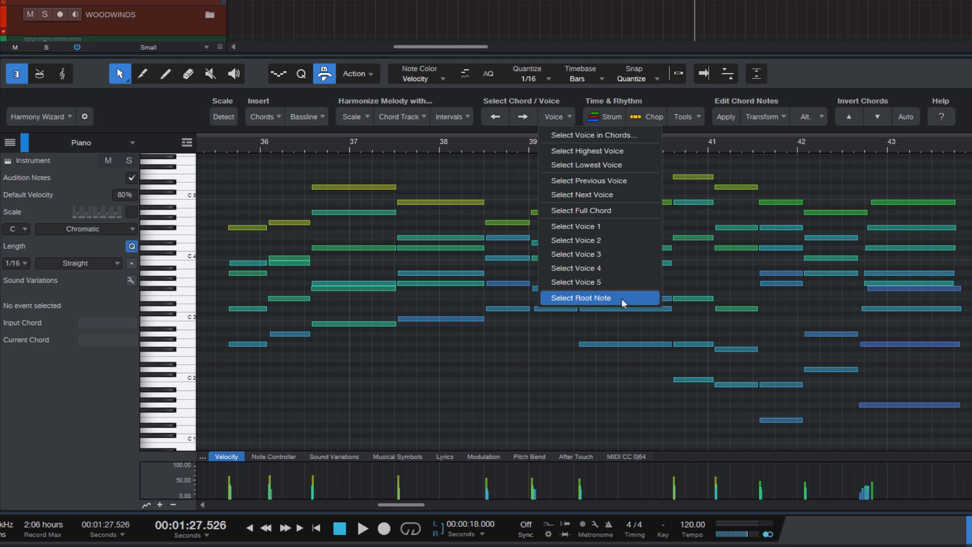
pyautogui.moveTo(627, 304)
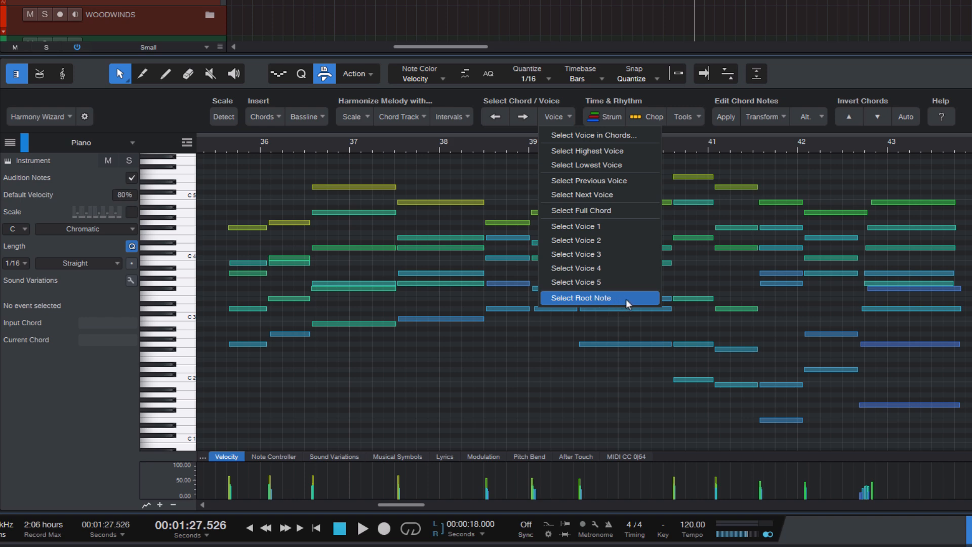
pyautogui.moveTo(620, 304)
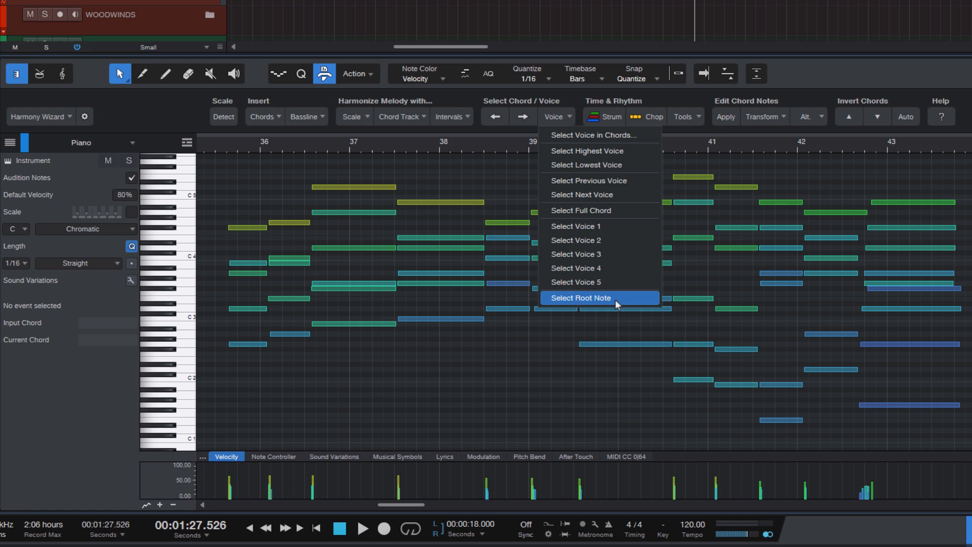
pyautogui.moveTo(622, 304)
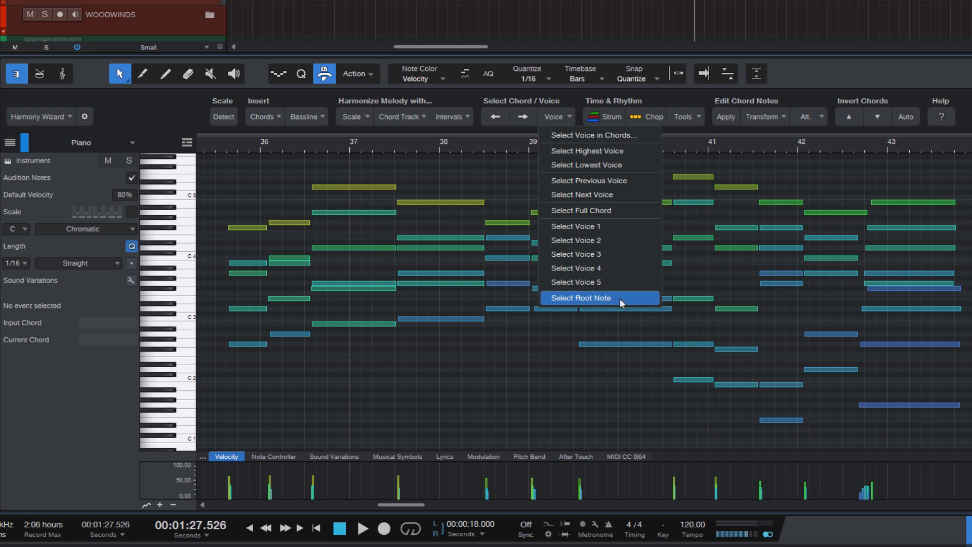
pyautogui.moveTo(625, 300)
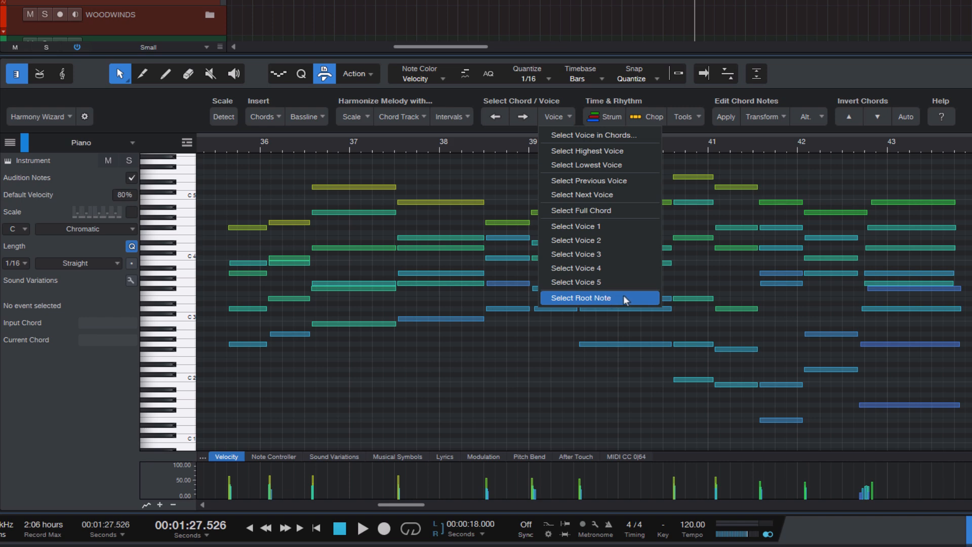
pyautogui.click(581, 298)
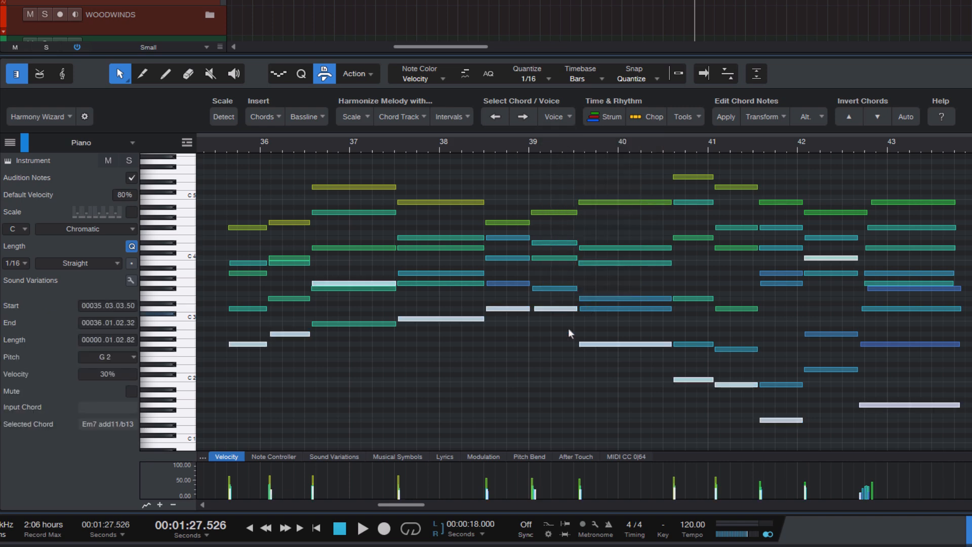
pyautogui.moveTo(492, 313)
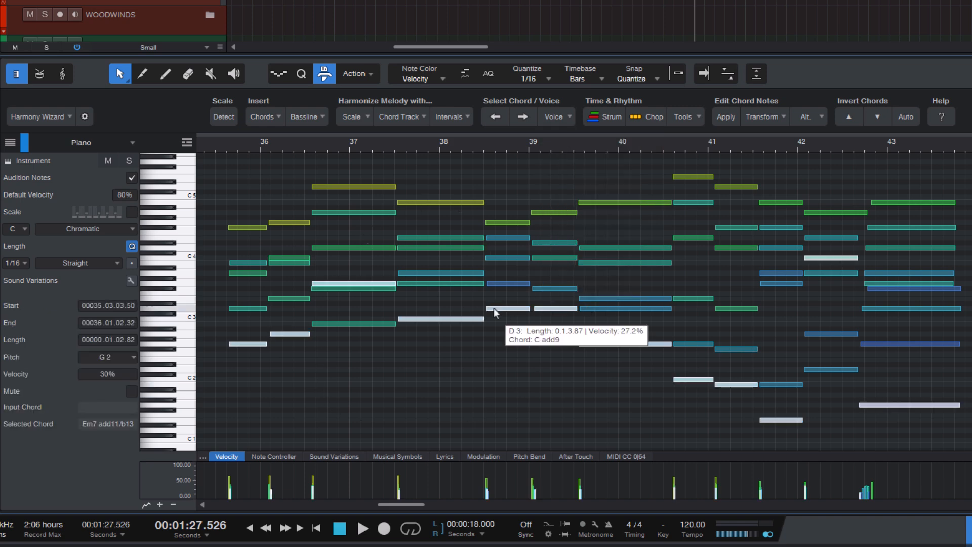
pyautogui.moveTo(455, 306)
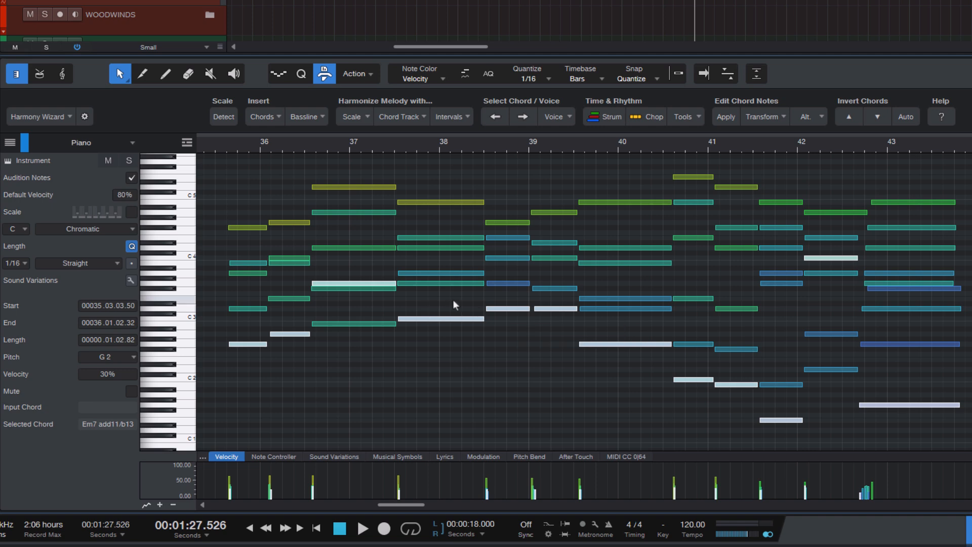
pyautogui.moveTo(502, 313)
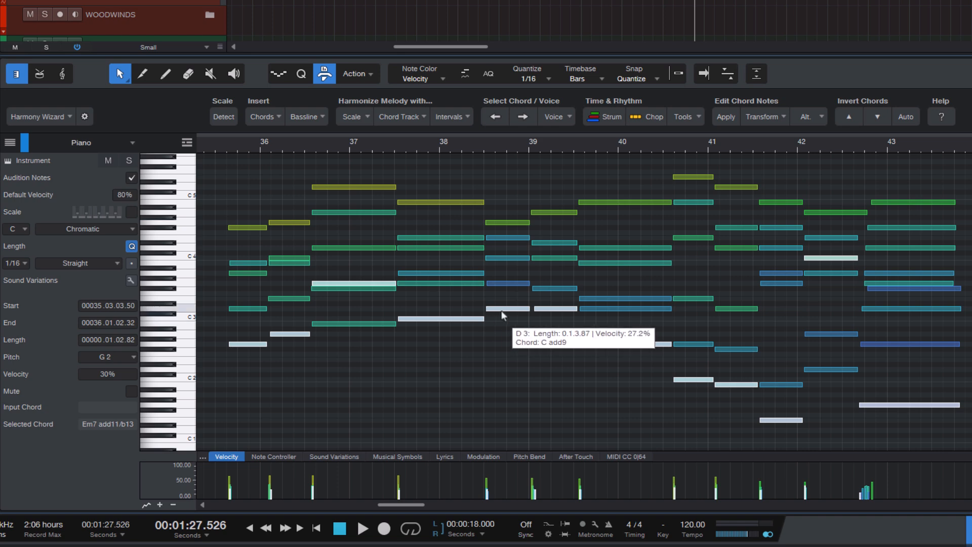
pyautogui.moveTo(518, 376)
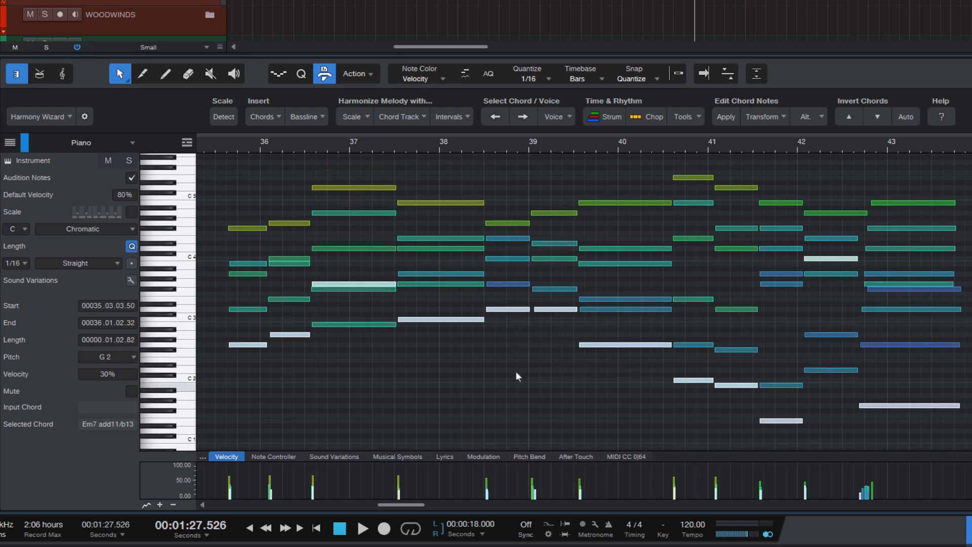
# Step: Scroll the piano roll and open the Insert section's Bassline dropdown
pyautogui.scroll(3)
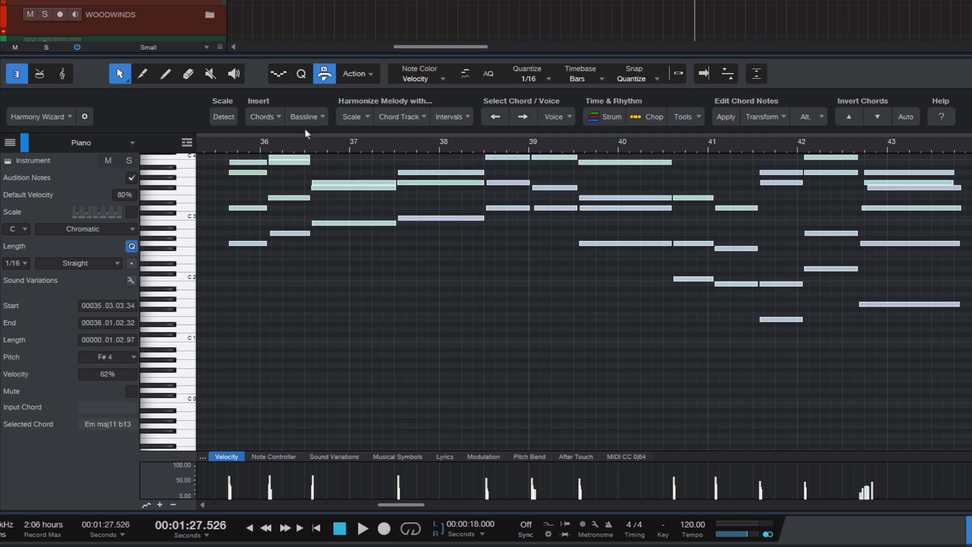
pyautogui.click(303, 117)
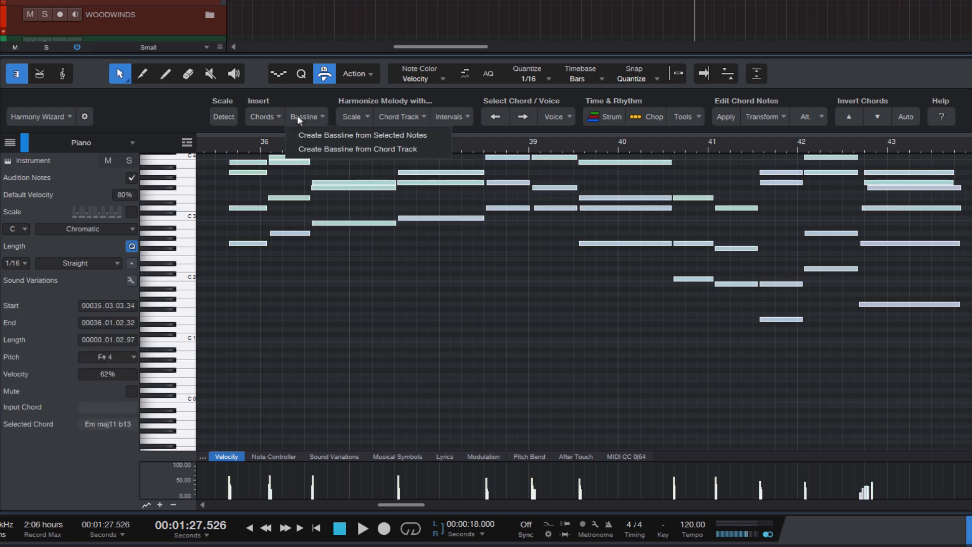
pyautogui.moveTo(363, 135)
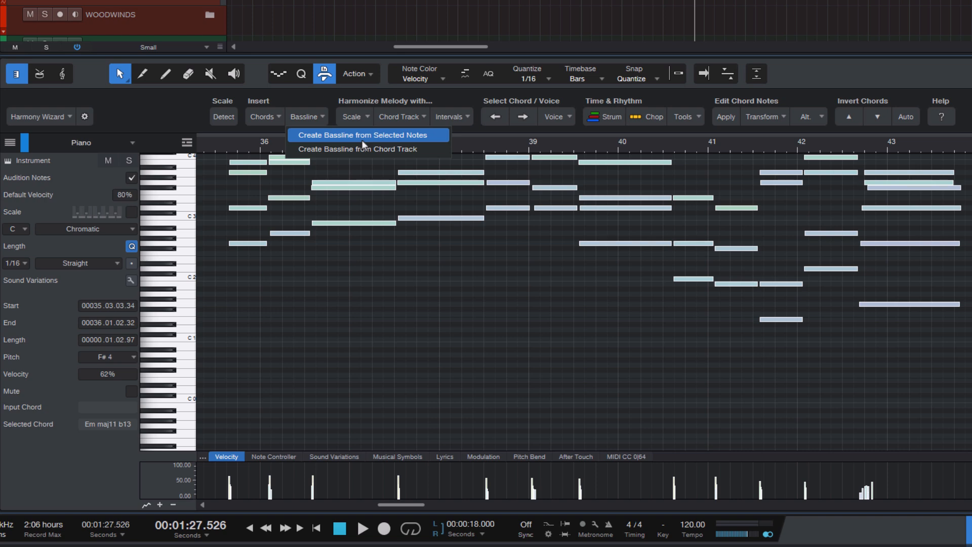
# Step: Choose Create Bassline from Selected Notes for the piano chords
pyautogui.click(362, 135)
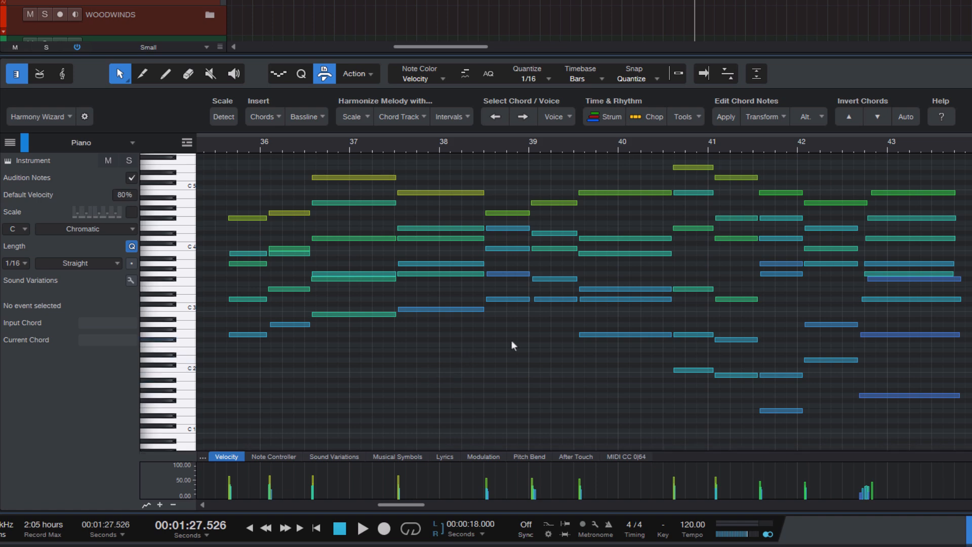
pyautogui.click(555, 116)
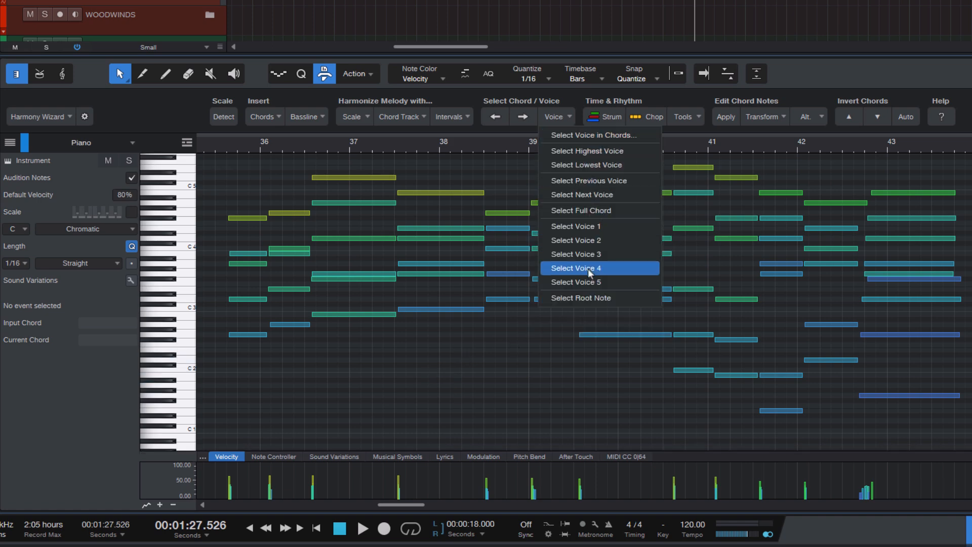
pyautogui.moveTo(591, 151)
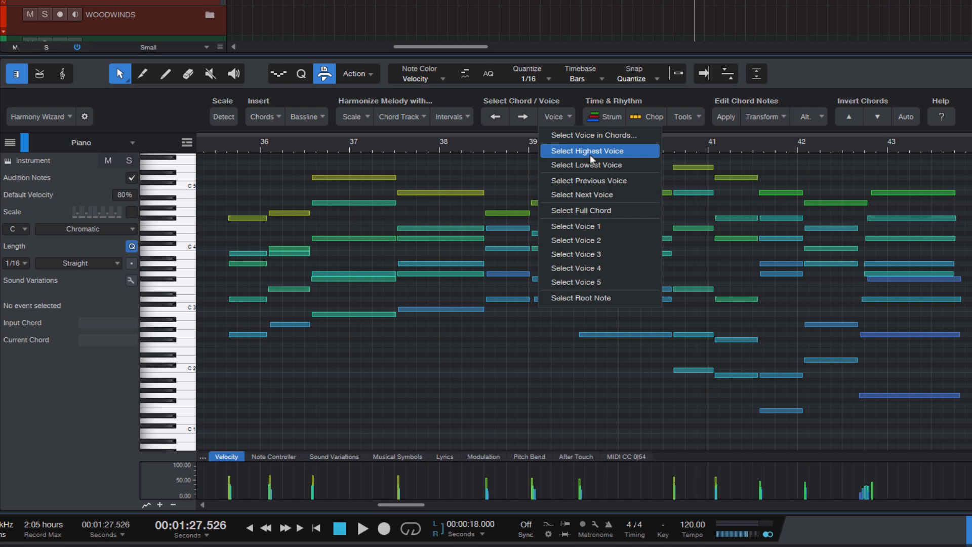
pyautogui.moveTo(602, 164)
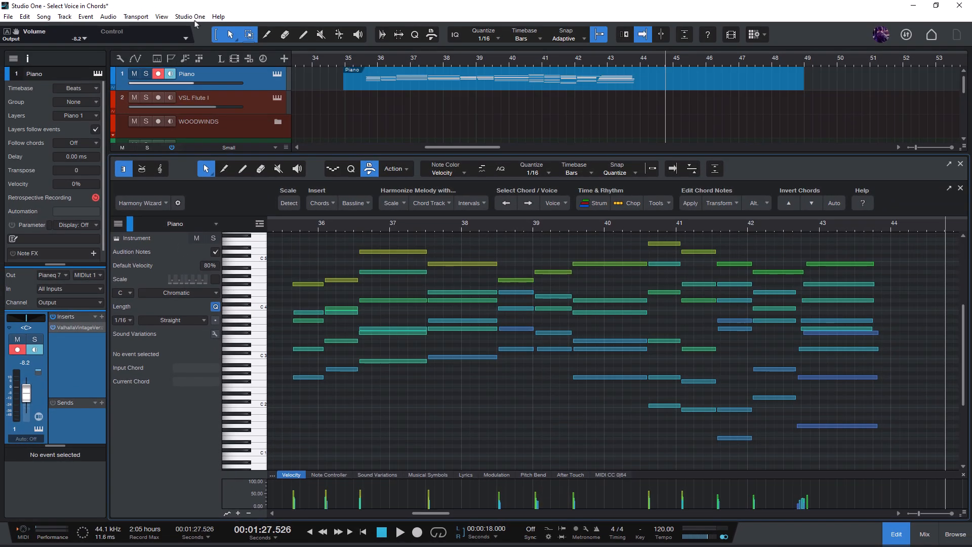
# Step: Assign the '<' key to the Select Highest Voice macro, then check the Voice menu
pyautogui.click(189, 16)
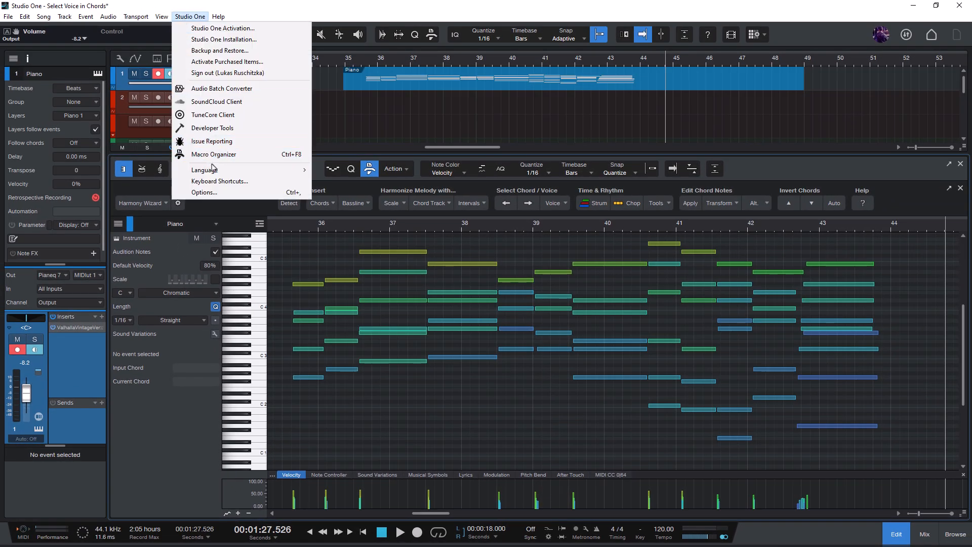
pyautogui.click(220, 181)
pyautogui.write('Select Highest V')
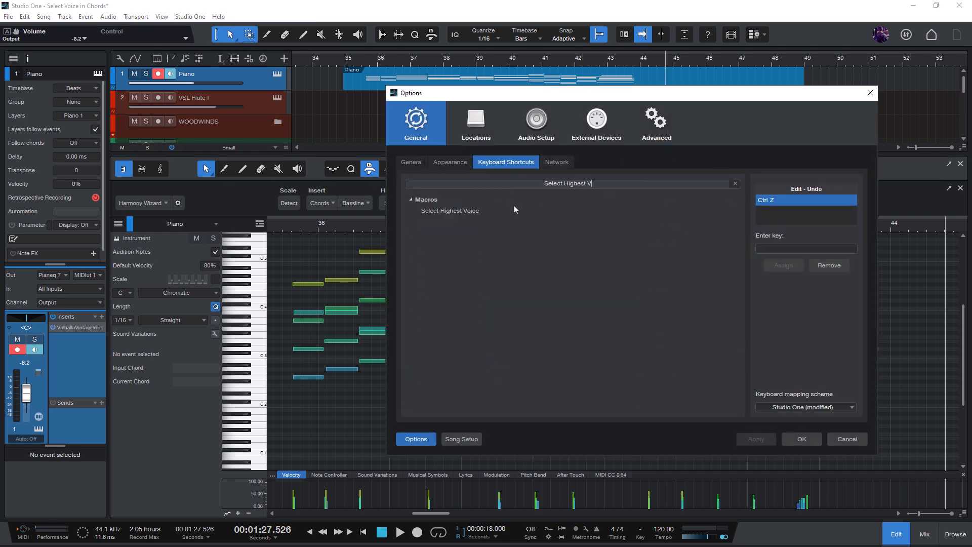
pyautogui.click(450, 211)
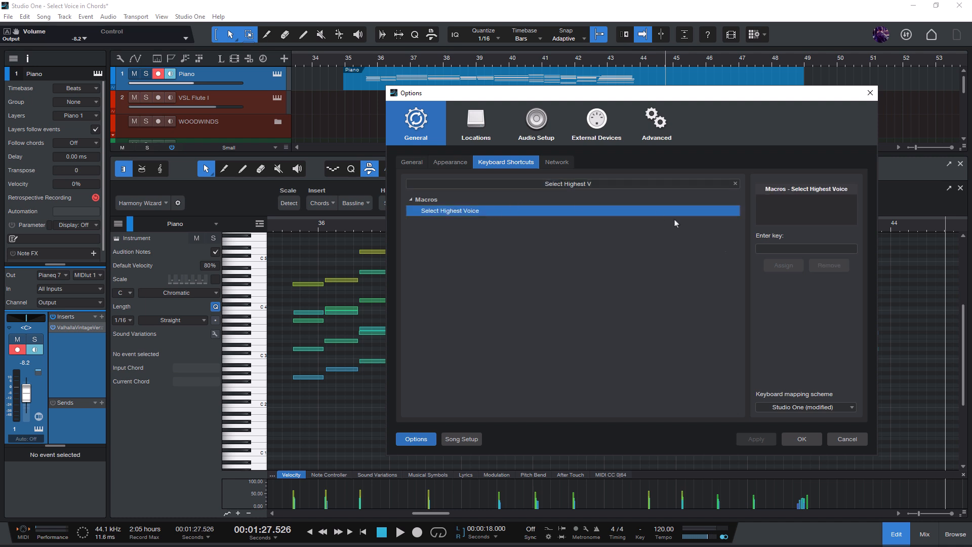
pyautogui.click(806, 248)
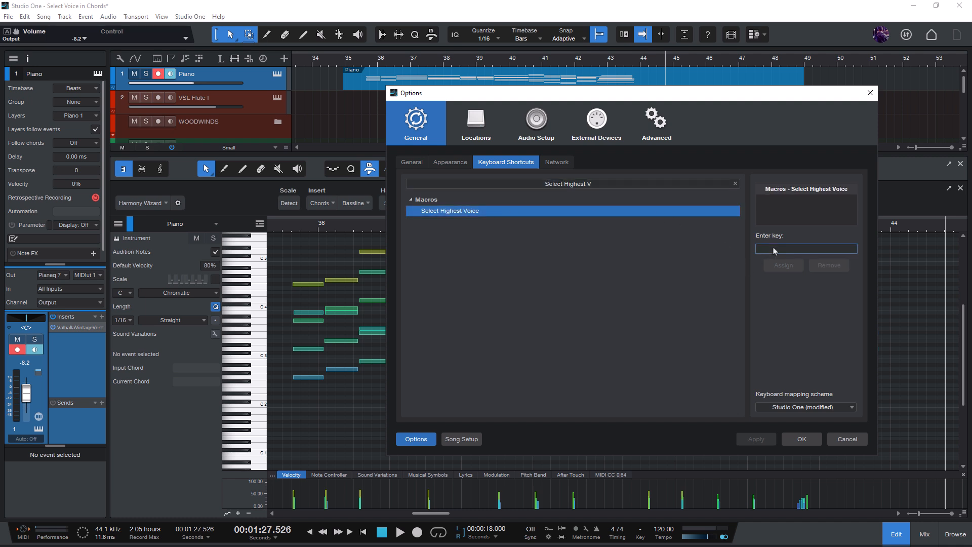
pyautogui.press('<')
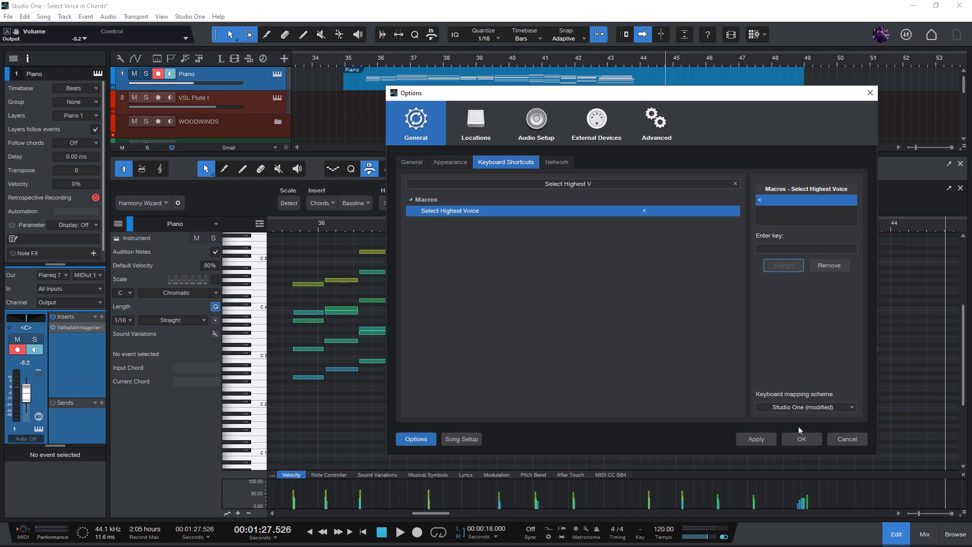
pyautogui.click(801, 439)
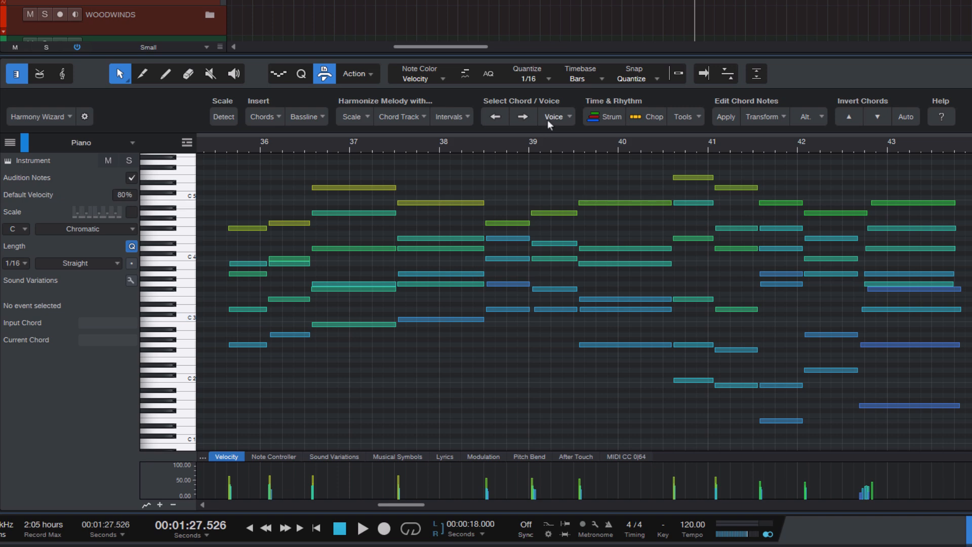
pyautogui.click(556, 117)
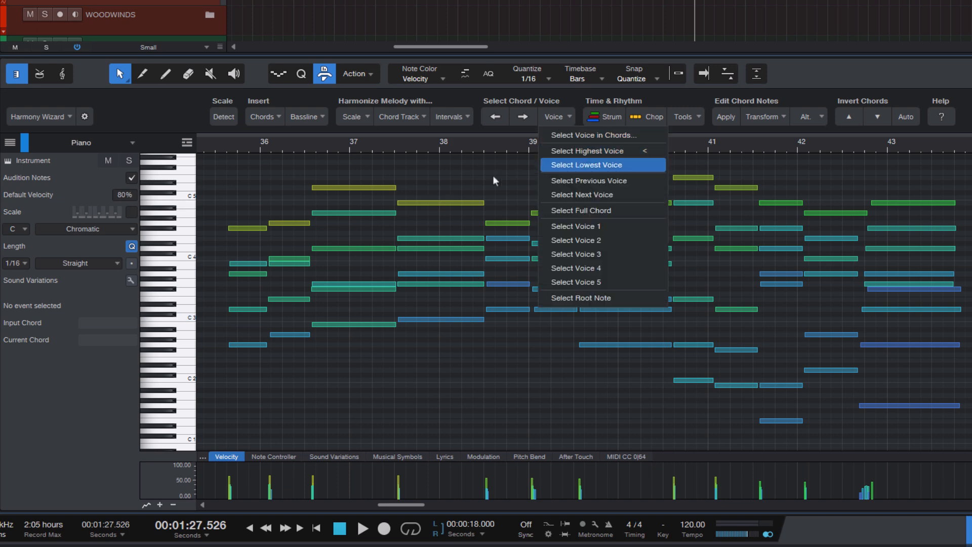
pyautogui.click(584, 164)
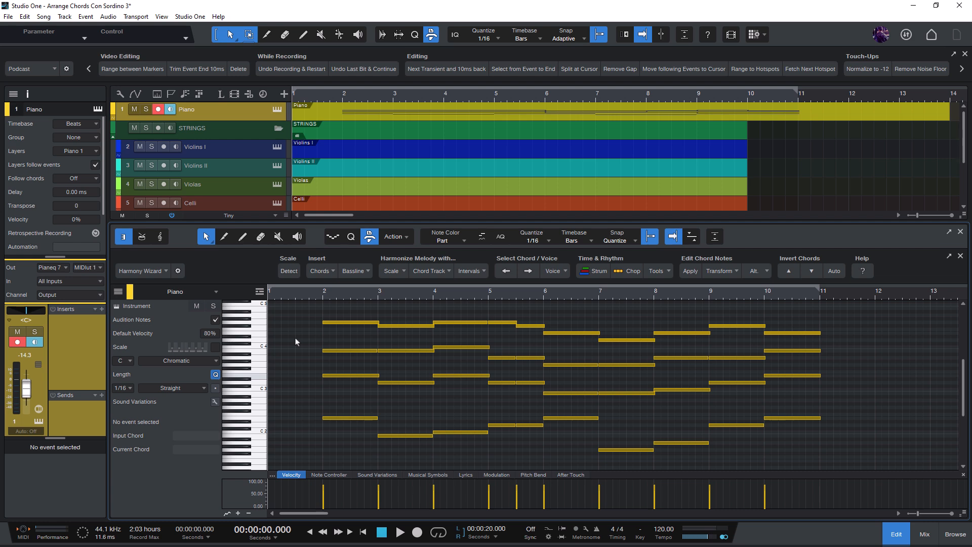
pyautogui.moveTo(298, 330)
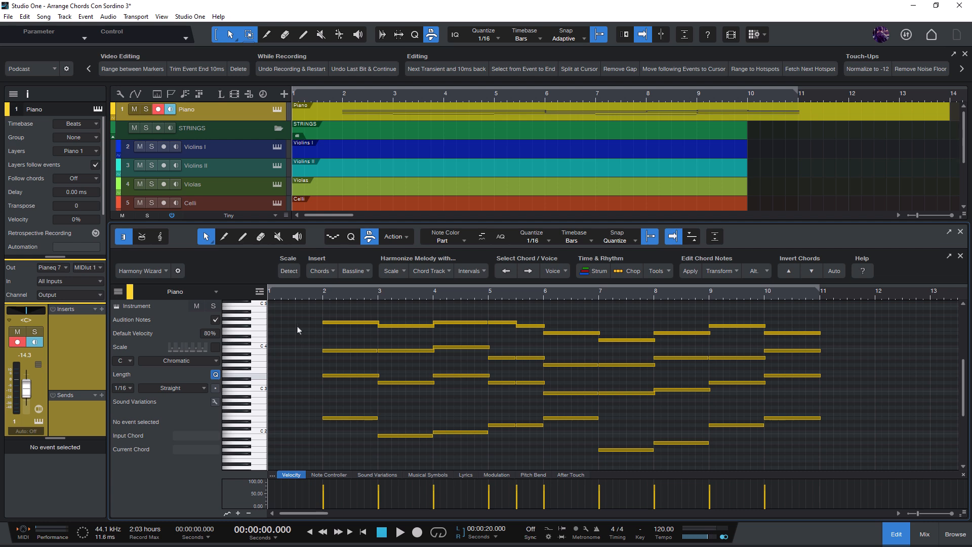
pyautogui.moveTo(611, 451)
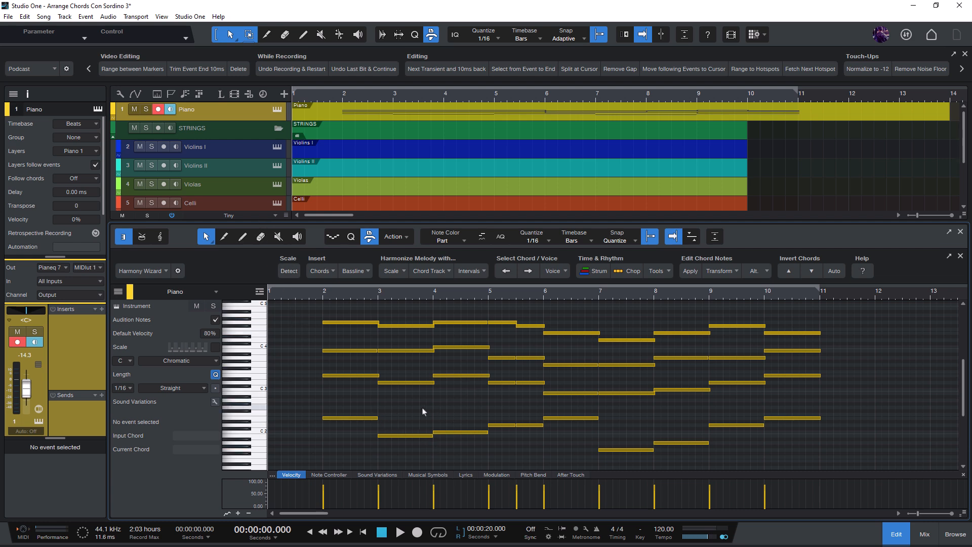
pyautogui.moveTo(457, 402)
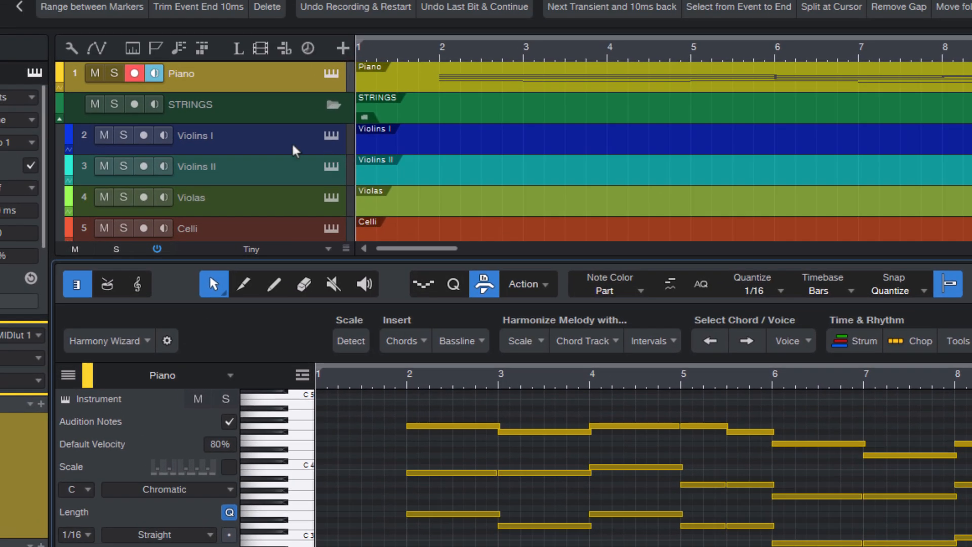
pyautogui.scroll(-3)
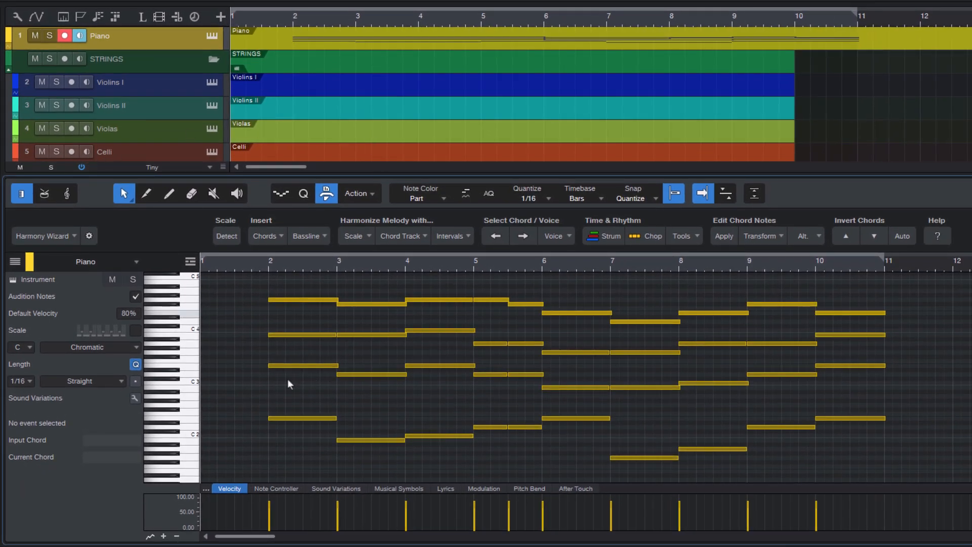
pyautogui.moveTo(292, 302)
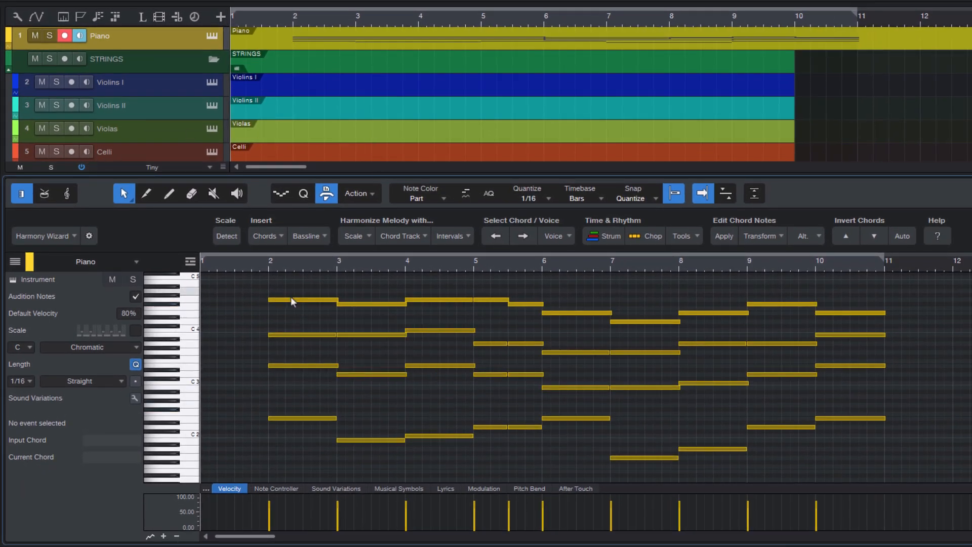
pyautogui.moveTo(571, 305)
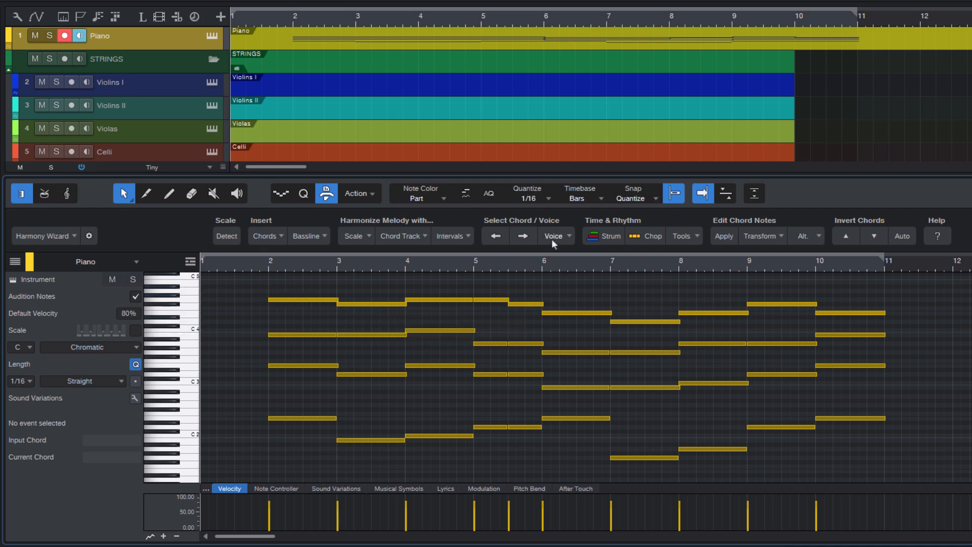
# Step: Choose Select Highest Voice on the Piano part, reselecting it after reloading the part
pyautogui.click(556, 237)
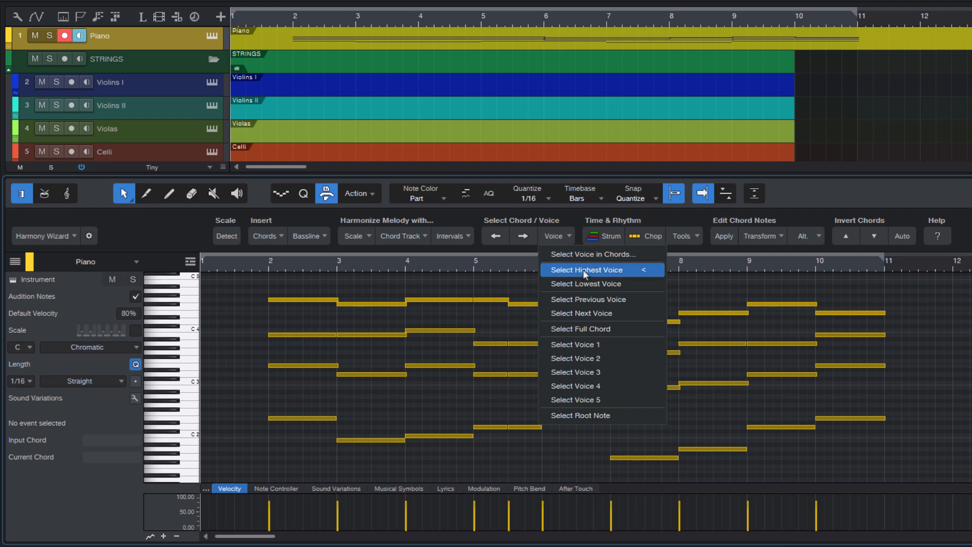
pyautogui.click(585, 270)
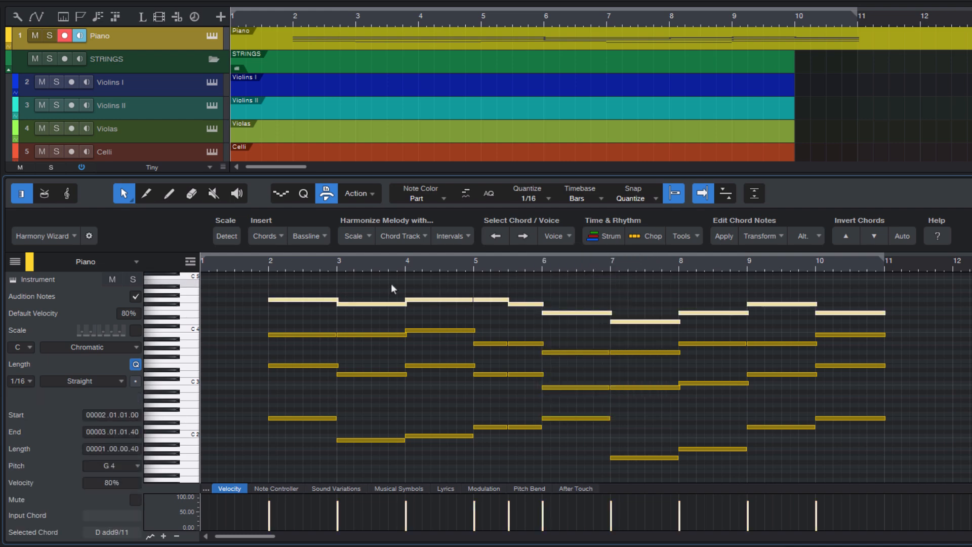
pyautogui.moveTo(370, 288)
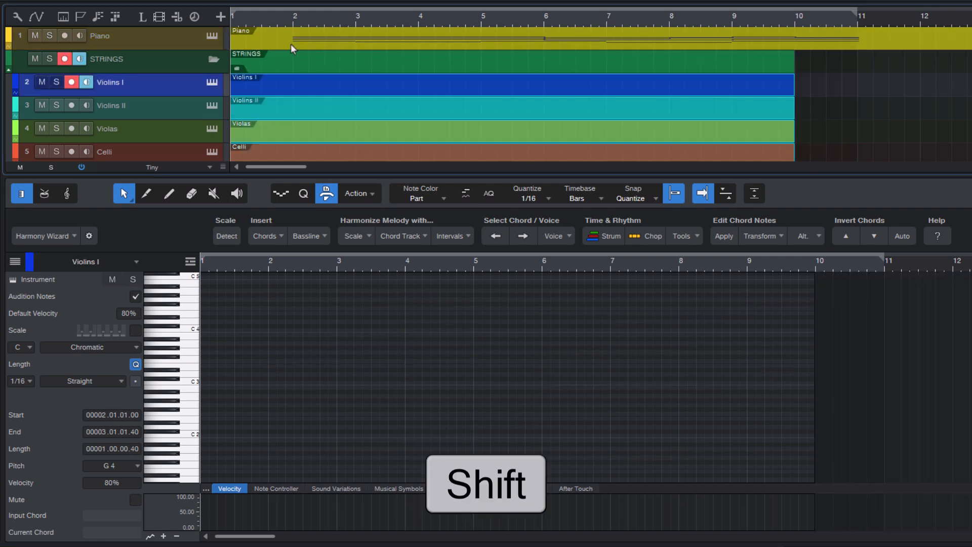
pyautogui.click(100, 36)
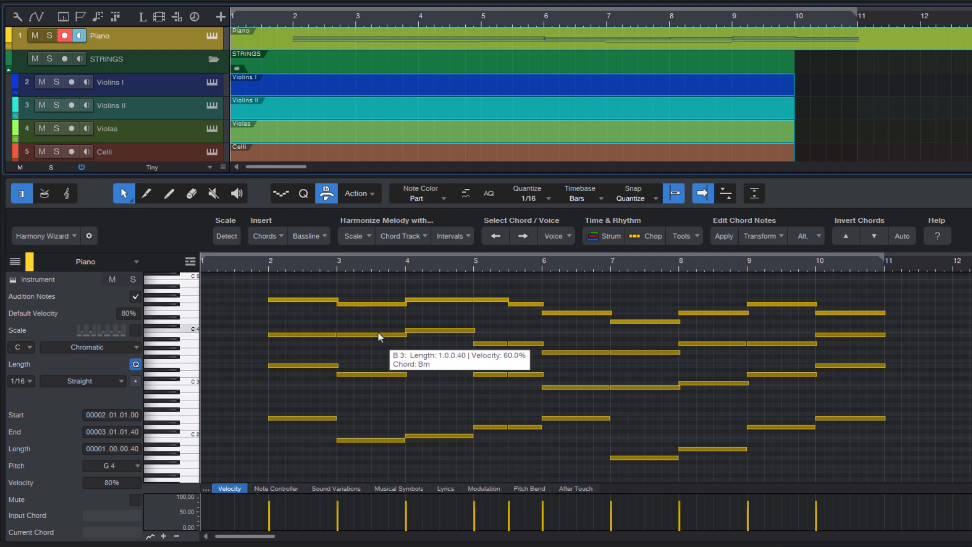
pyautogui.click(555, 236)
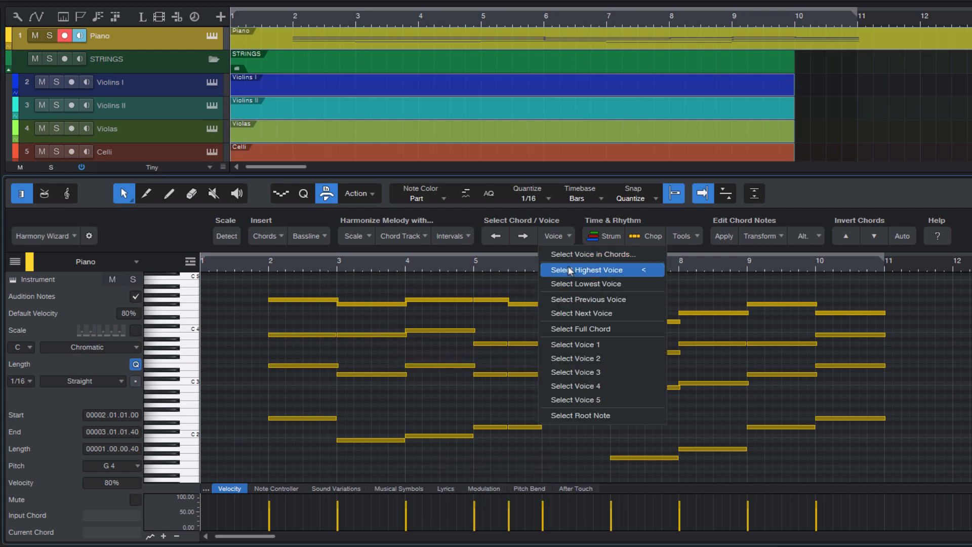
pyautogui.click(586, 270)
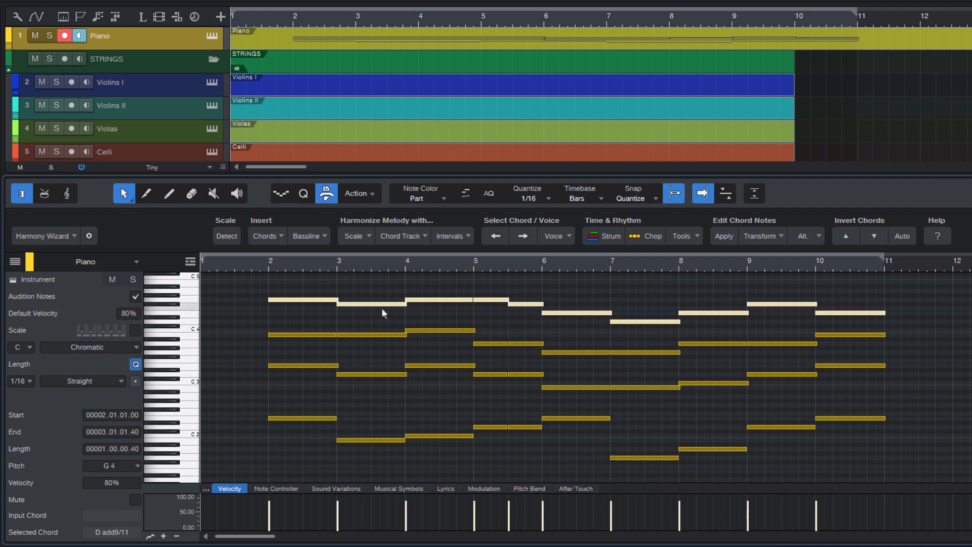
pyautogui.moveTo(288, 304)
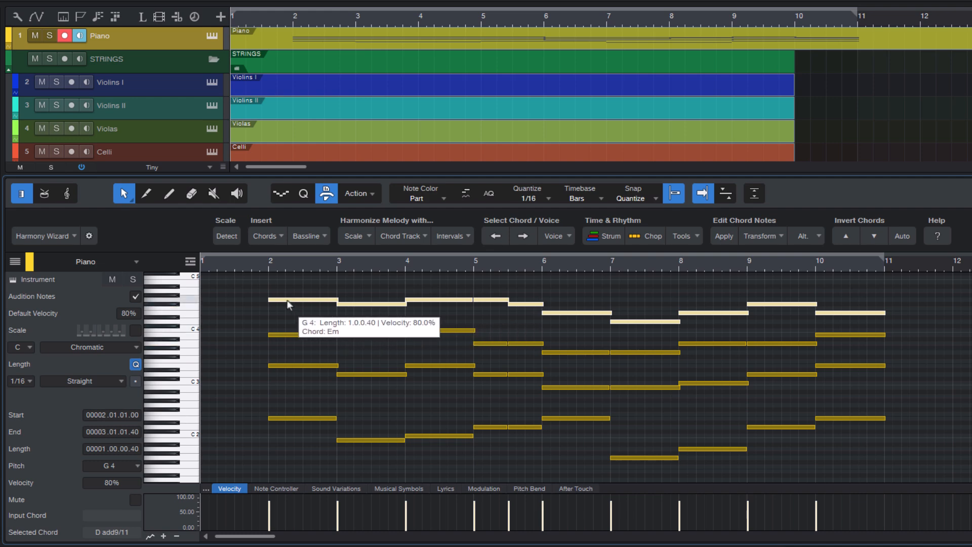
# Step: Transfer the selected top notes to Violins I from the note context menu
pyautogui.rightClick(287, 303)
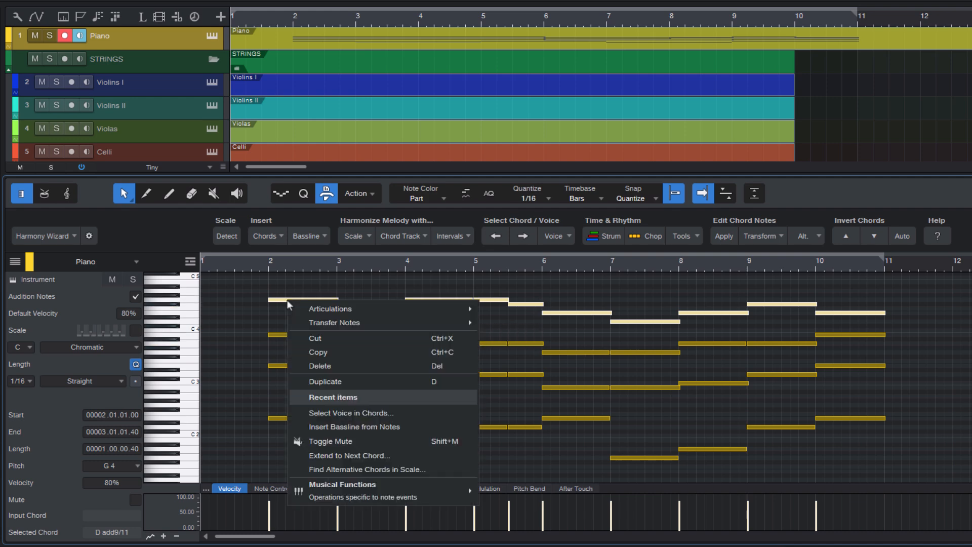
pyautogui.moveTo(334, 323)
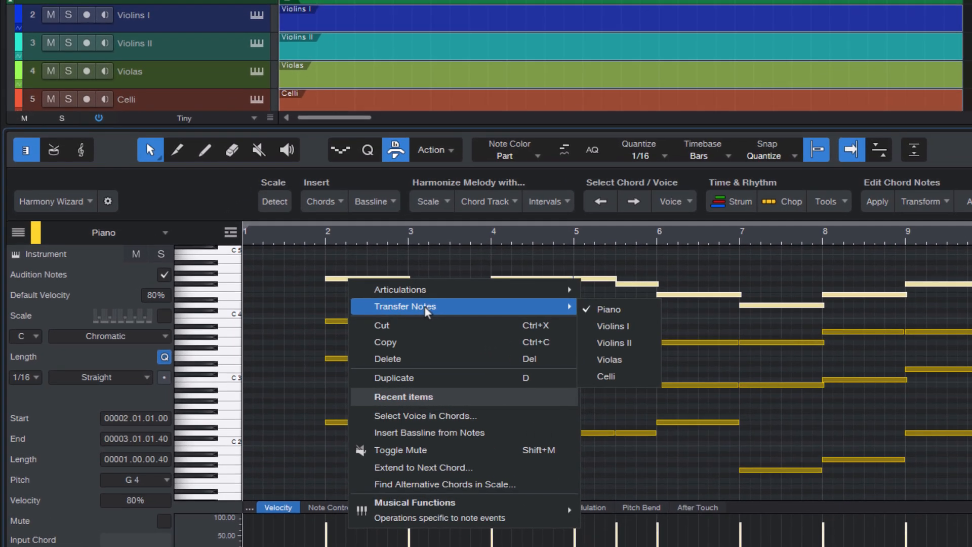
pyautogui.moveTo(527, 309)
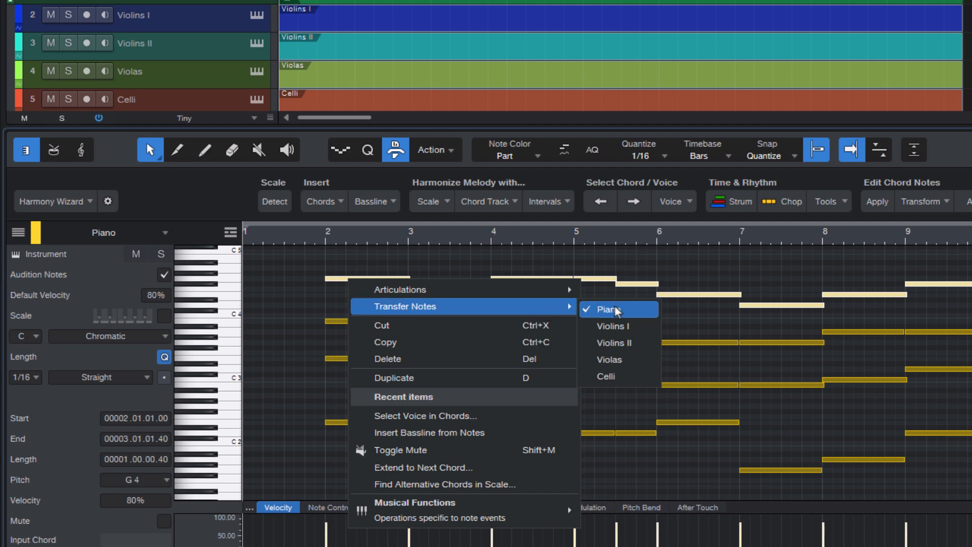
pyautogui.moveTo(633, 372)
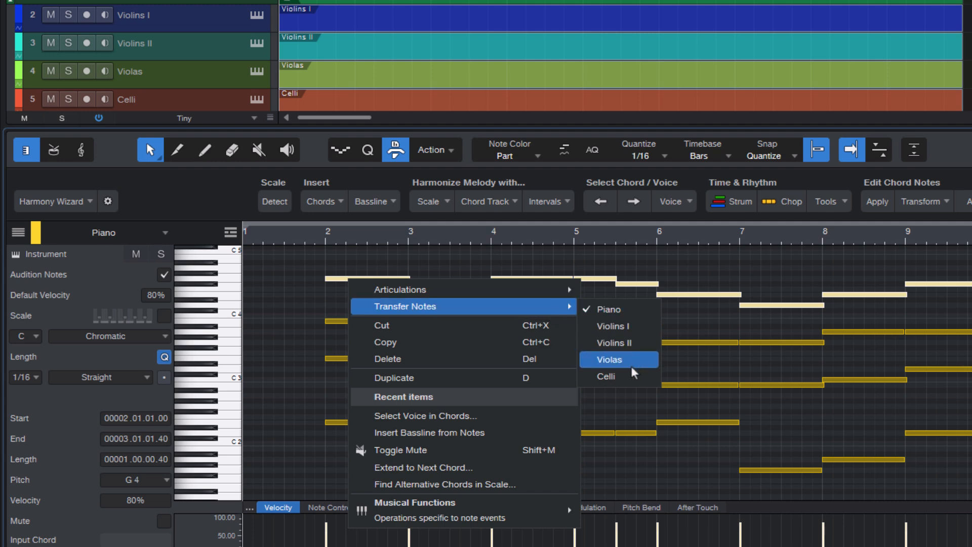
pyautogui.moveTo(610, 308)
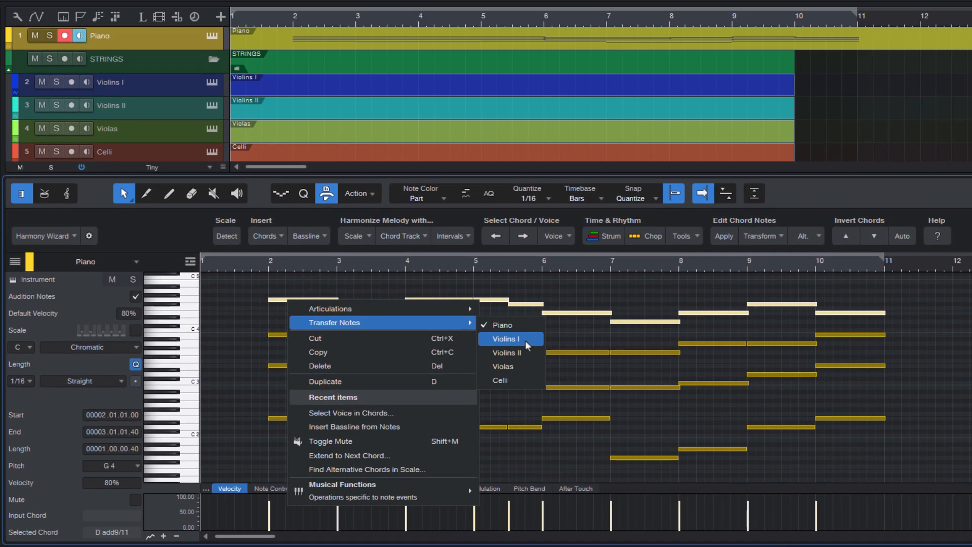
pyautogui.click(507, 339)
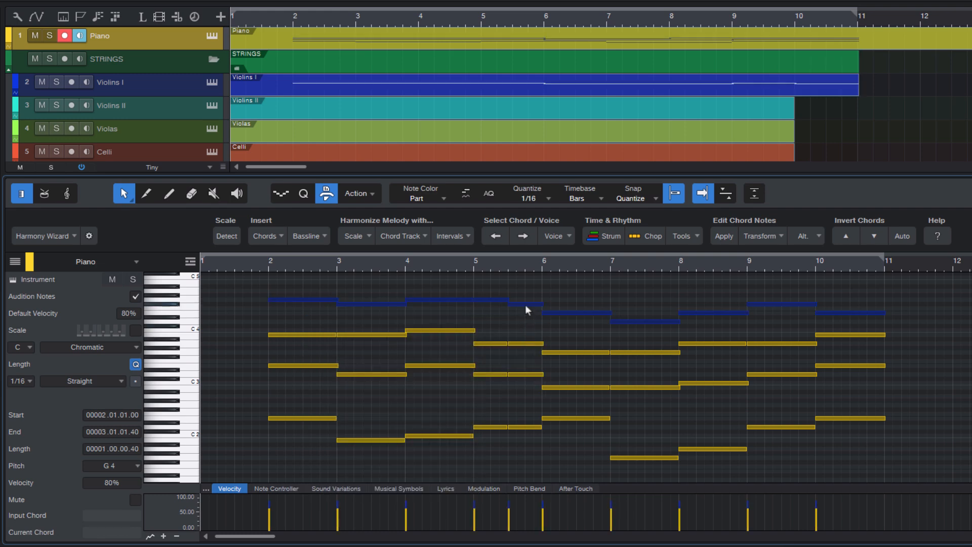
pyautogui.click(110, 83)
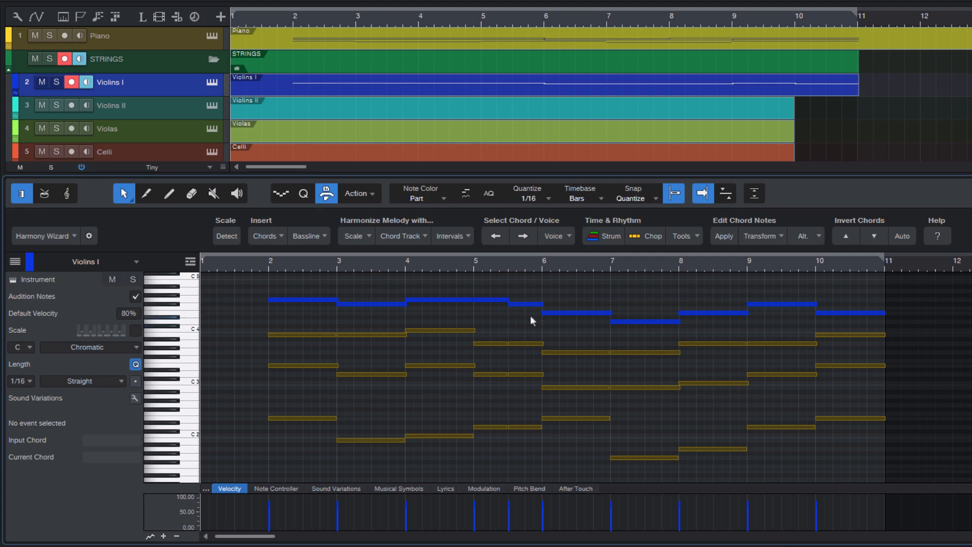
pyautogui.moveTo(163, 106)
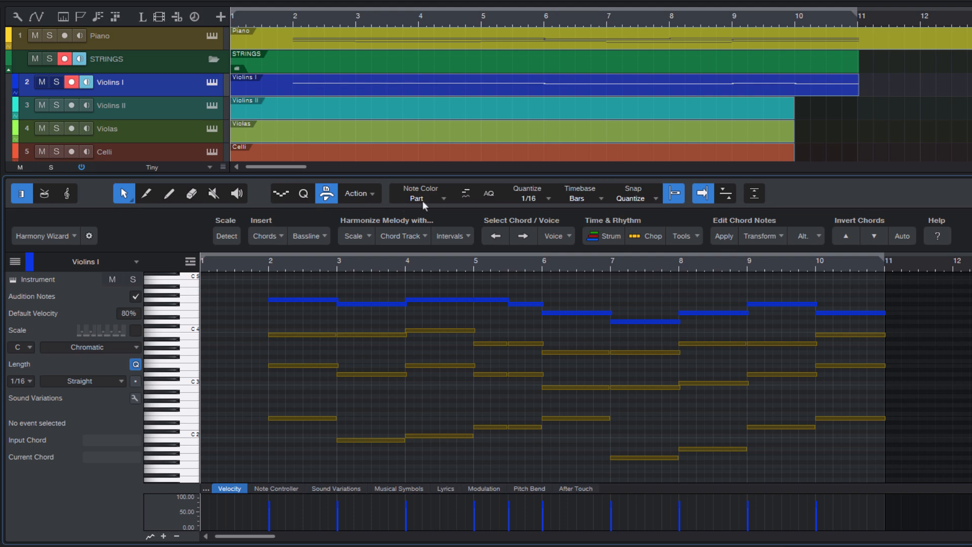
pyautogui.click(421, 193)
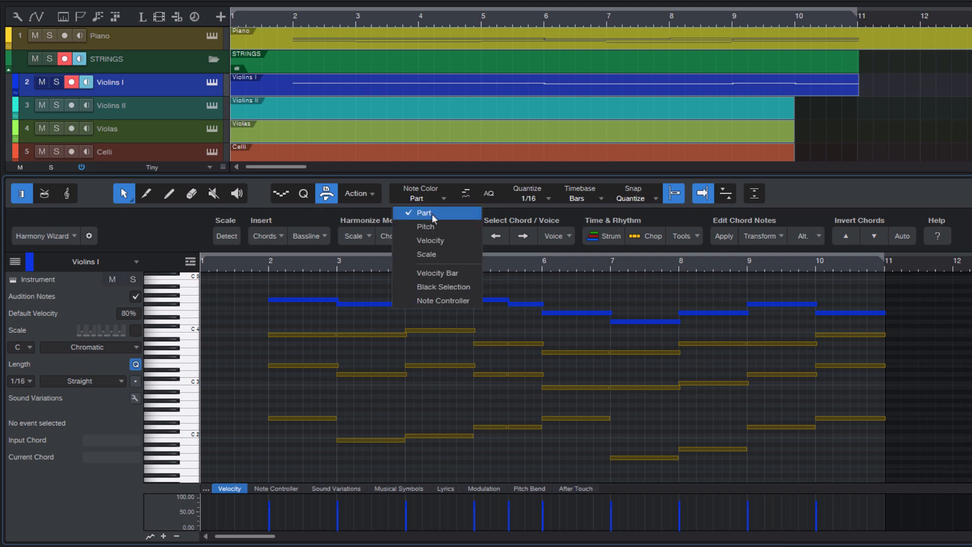
pyautogui.click(424, 213)
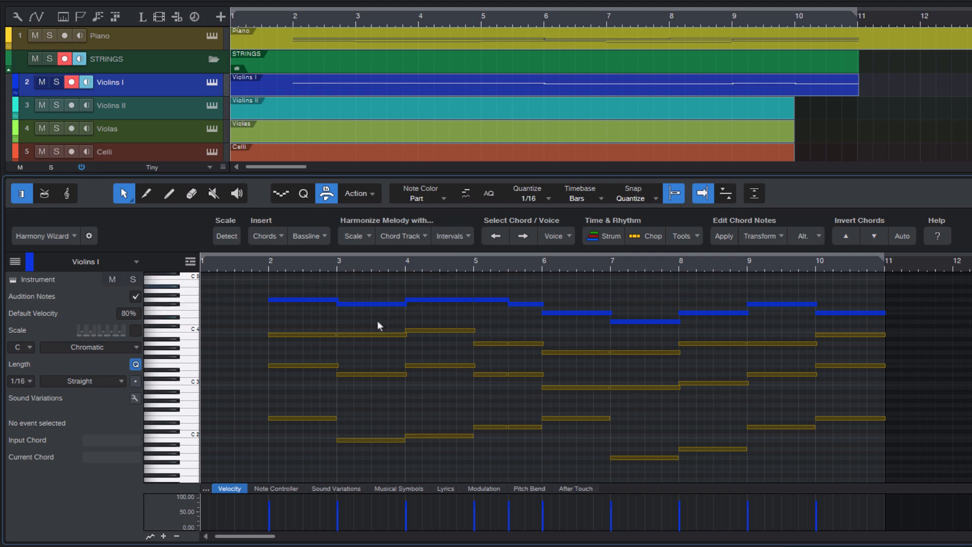
pyautogui.click(301, 300)
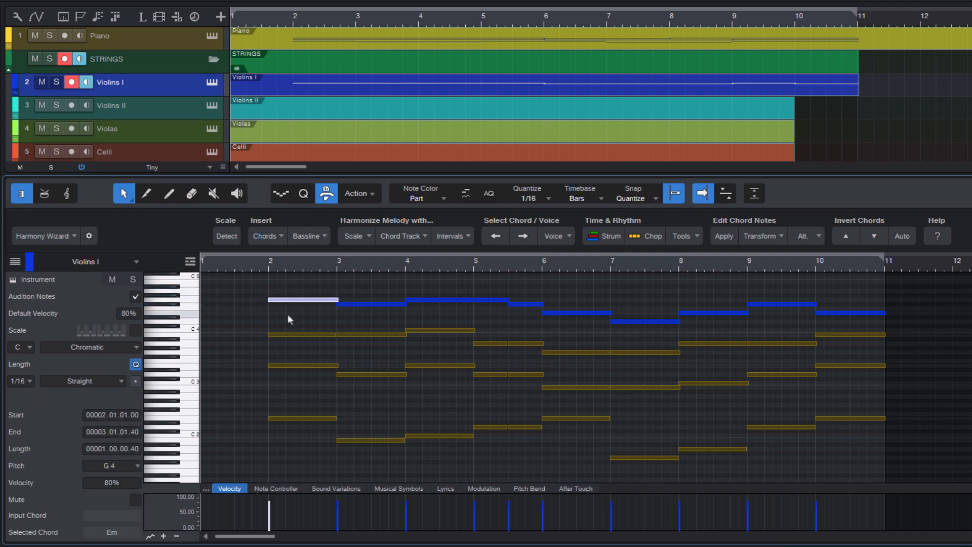
pyautogui.click(328, 284)
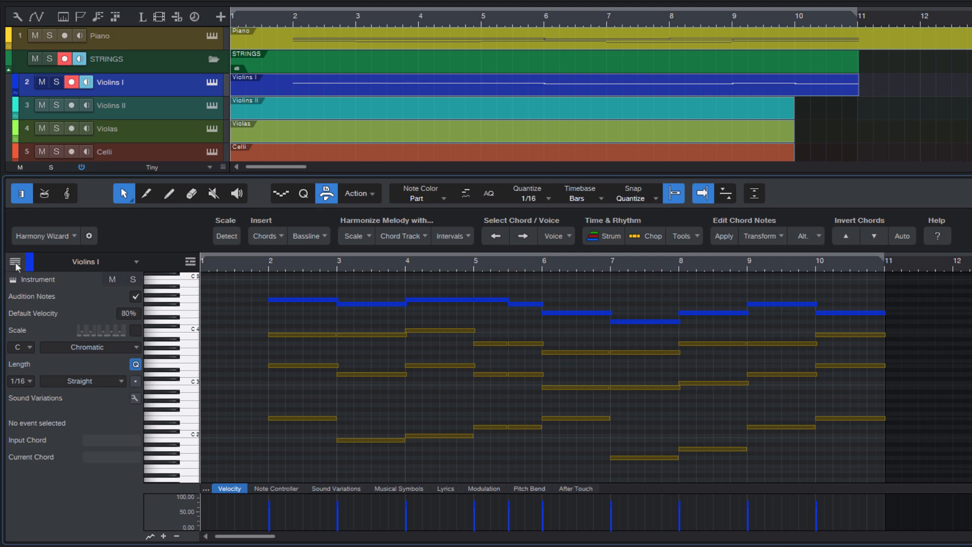
# Step: Show the editor's track list of the Piano and string parts
pyautogui.click(15, 262)
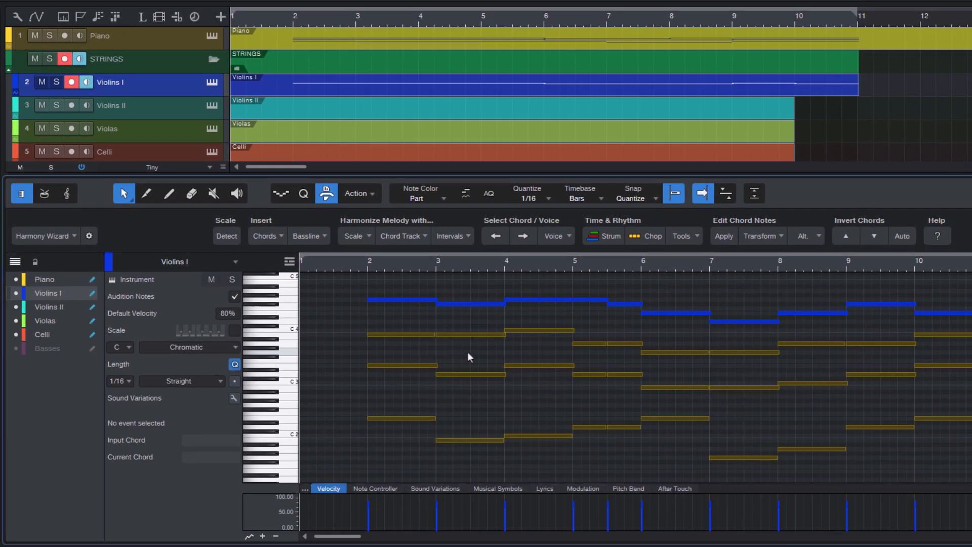
pyautogui.moveTo(389, 349)
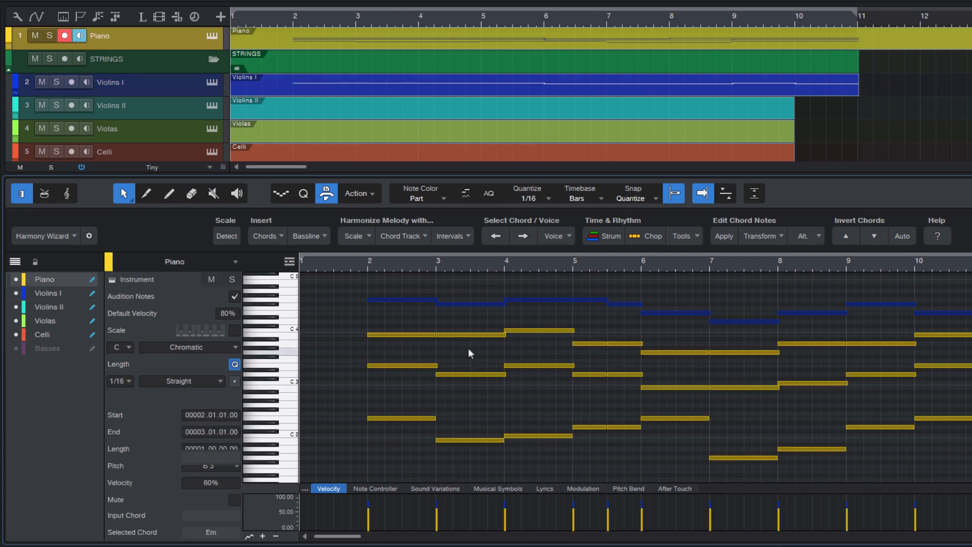
# Step: Deselect all notes, then select the second voice from the top of every Piano chord
pyautogui.click(469, 353)
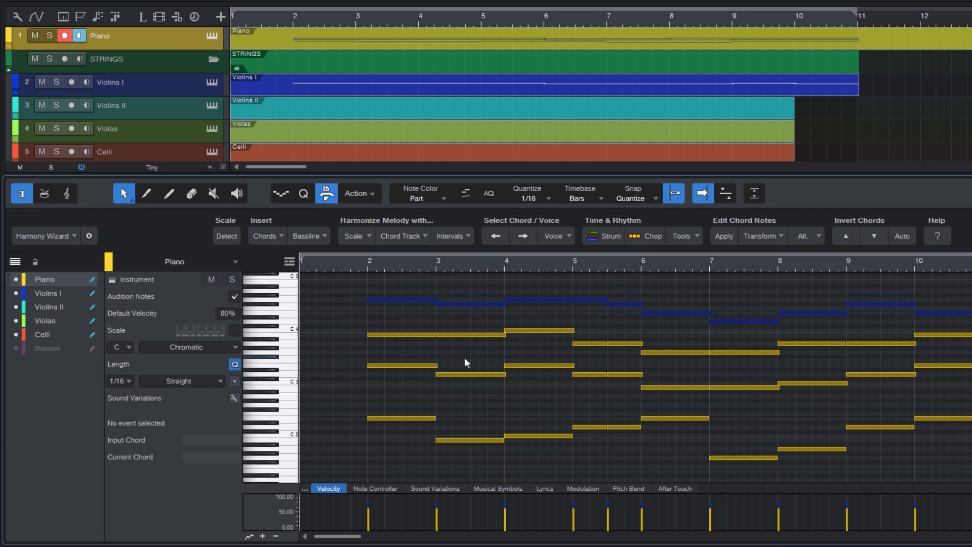
pyautogui.click(401, 336)
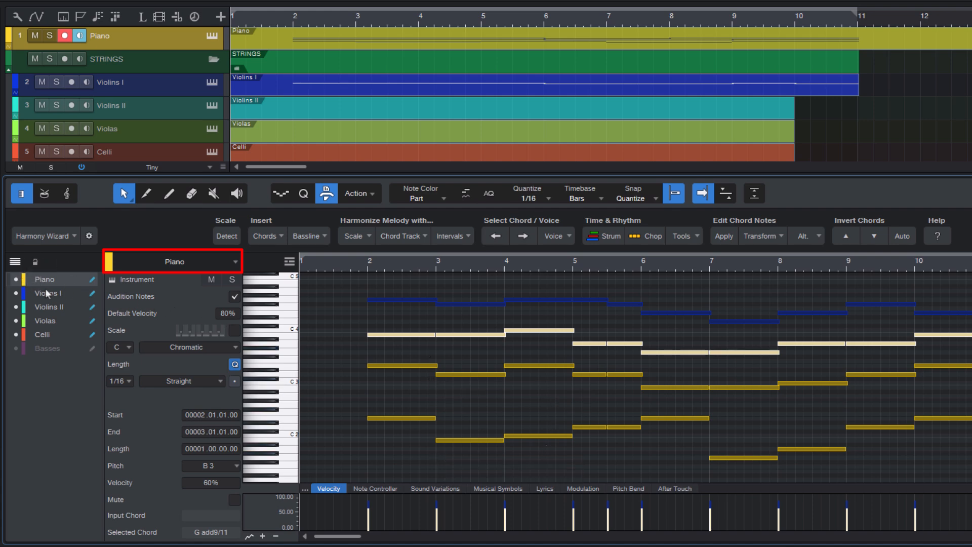
pyautogui.moveTo(406, 331)
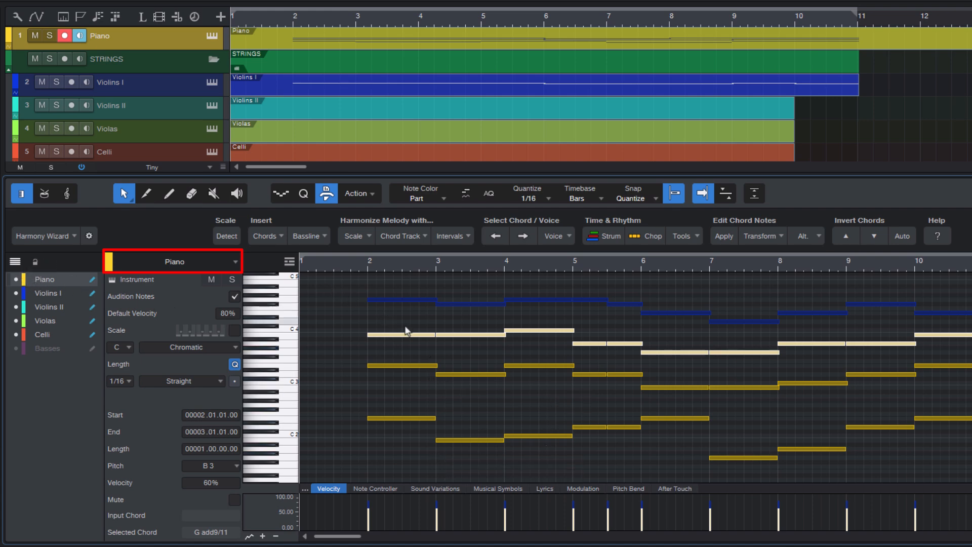
pyautogui.moveTo(354, 364)
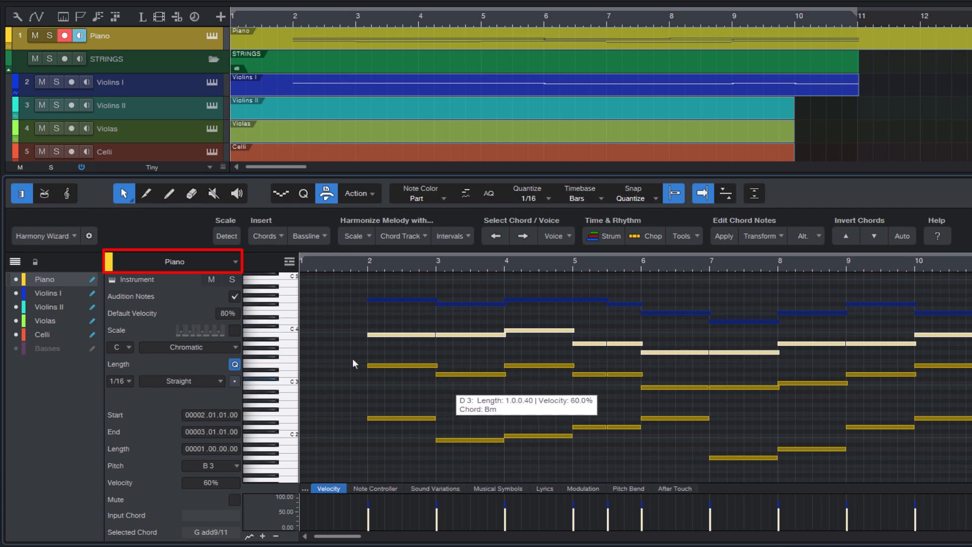
pyautogui.moveTo(417, 347)
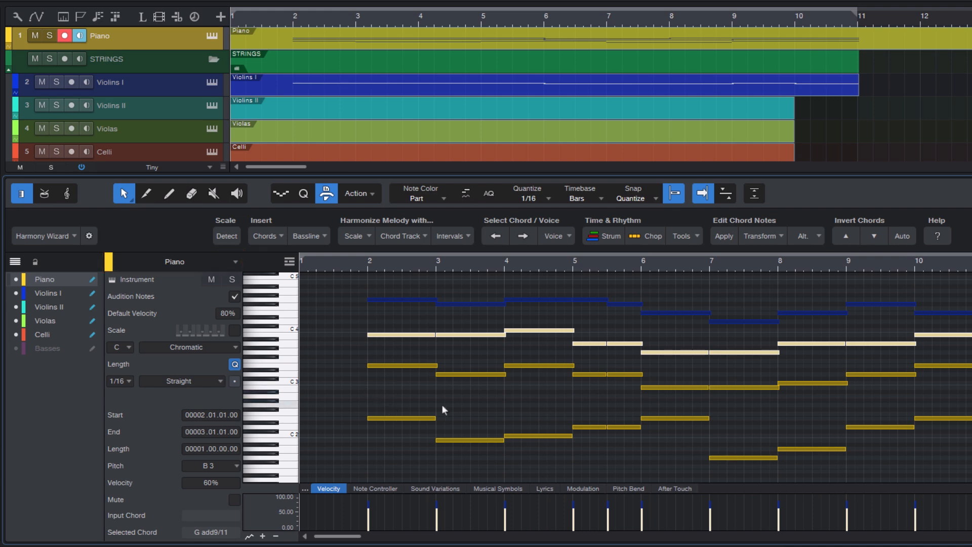
pyautogui.moveTo(480, 406)
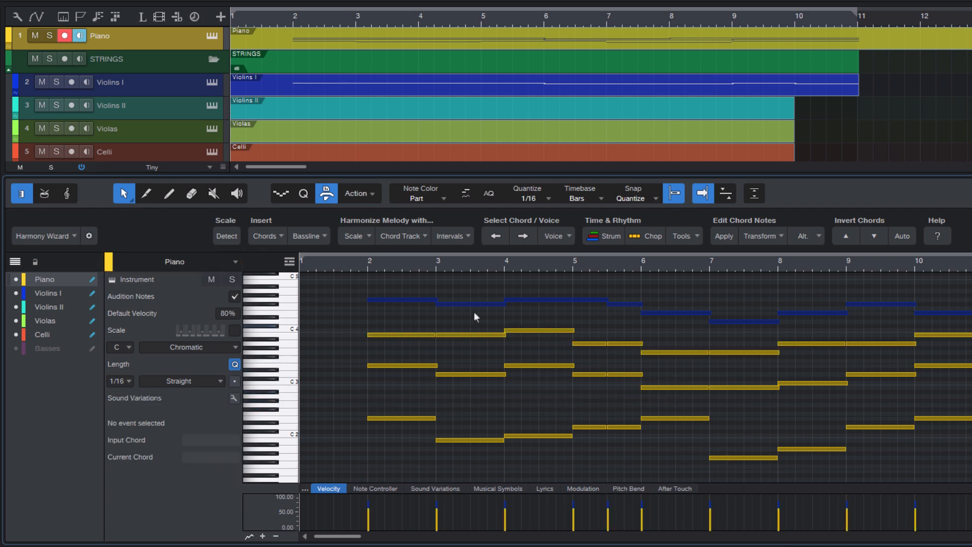
pyautogui.moveTo(336, 407)
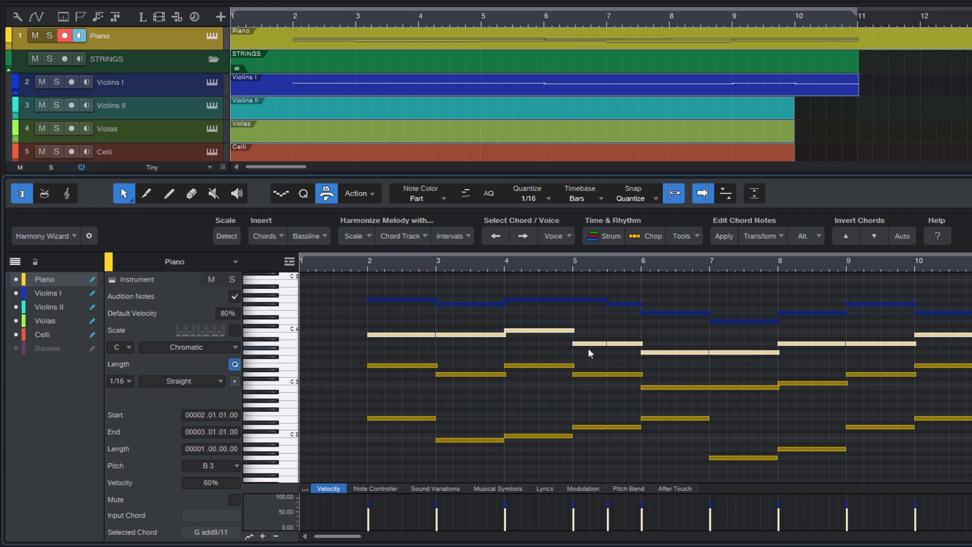
pyautogui.moveTo(660, 359)
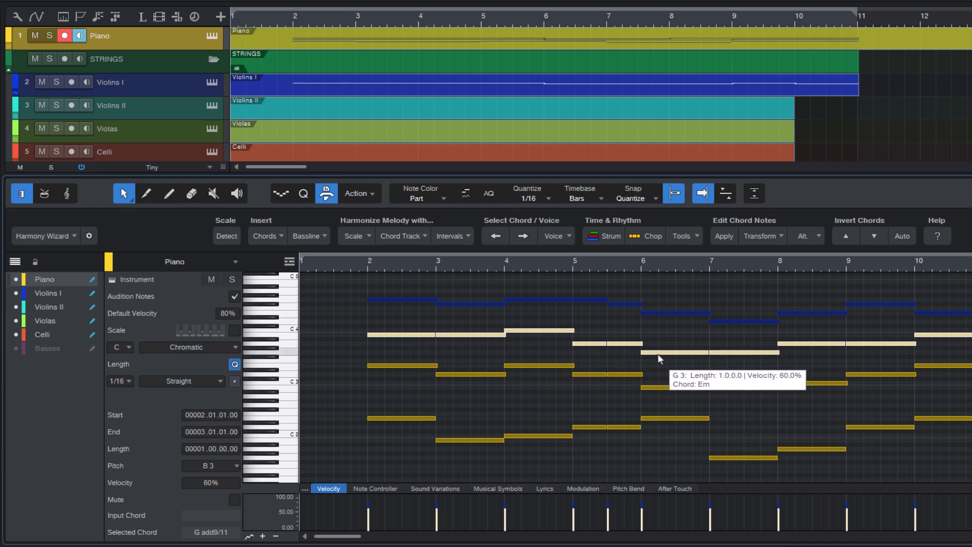
# Step: Transfer the selected voice to Violins II and the next voice to Violas
pyautogui.rightClick(659, 358)
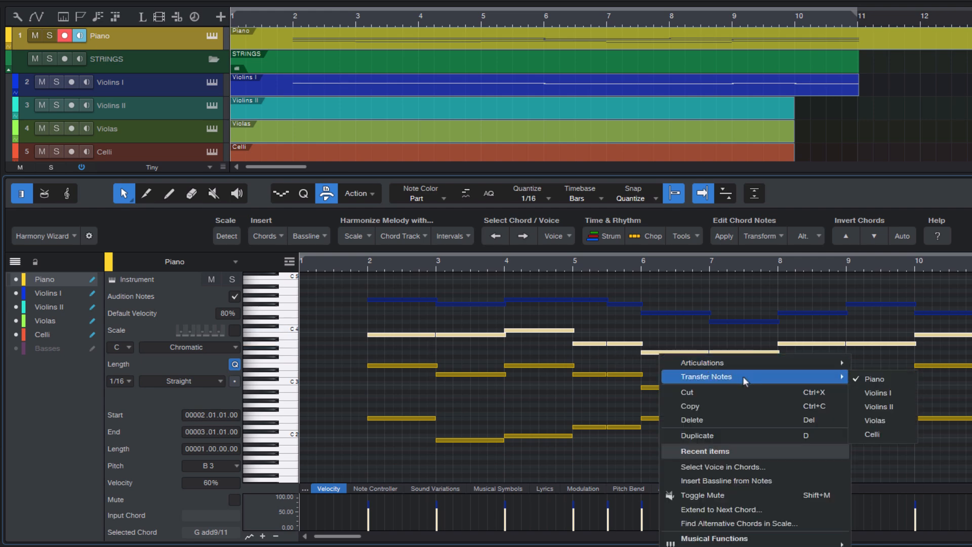
pyautogui.moveTo(883, 406)
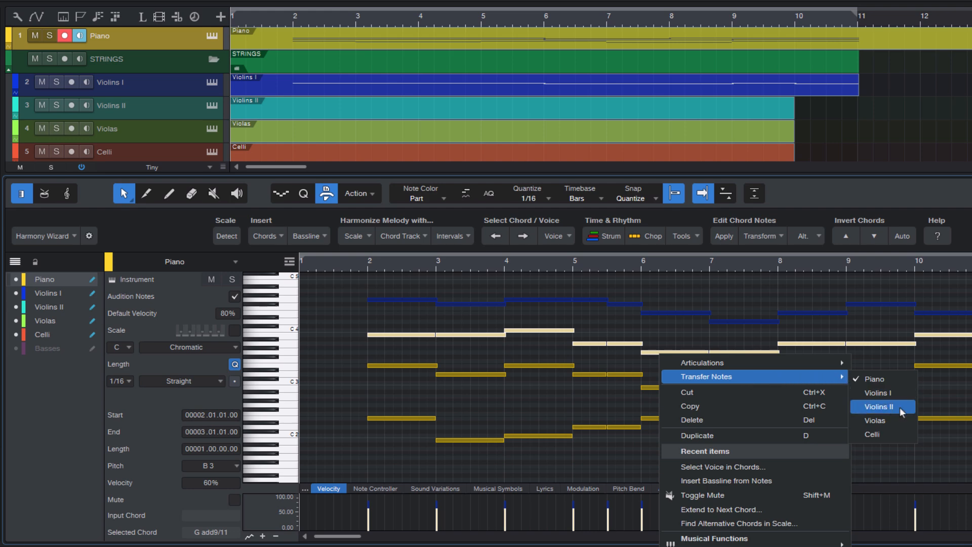
pyautogui.click(881, 407)
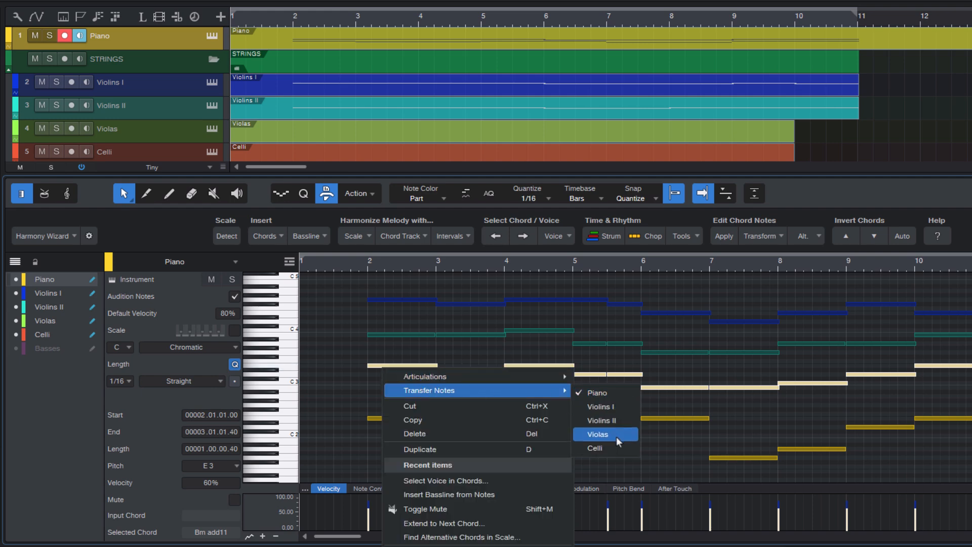
pyautogui.click(598, 433)
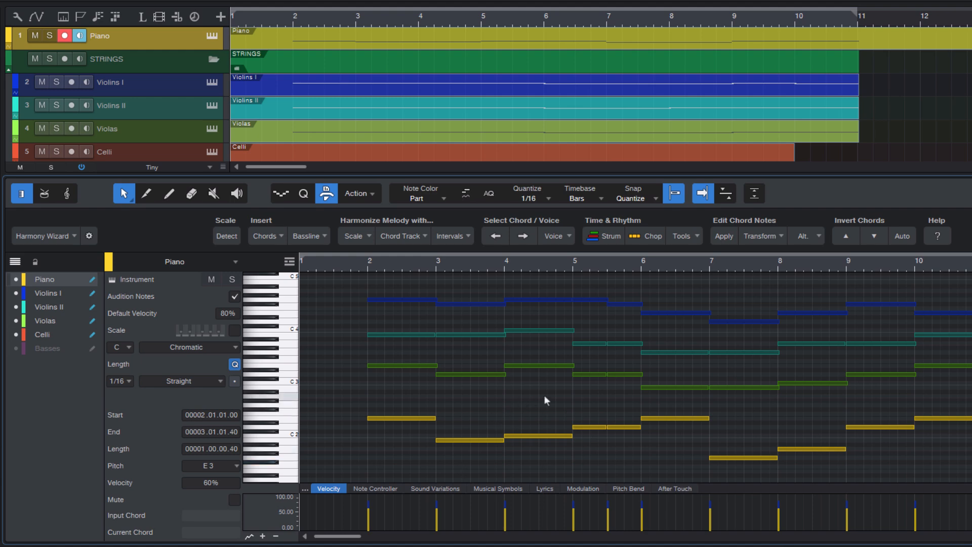
pyautogui.moveTo(525, 407)
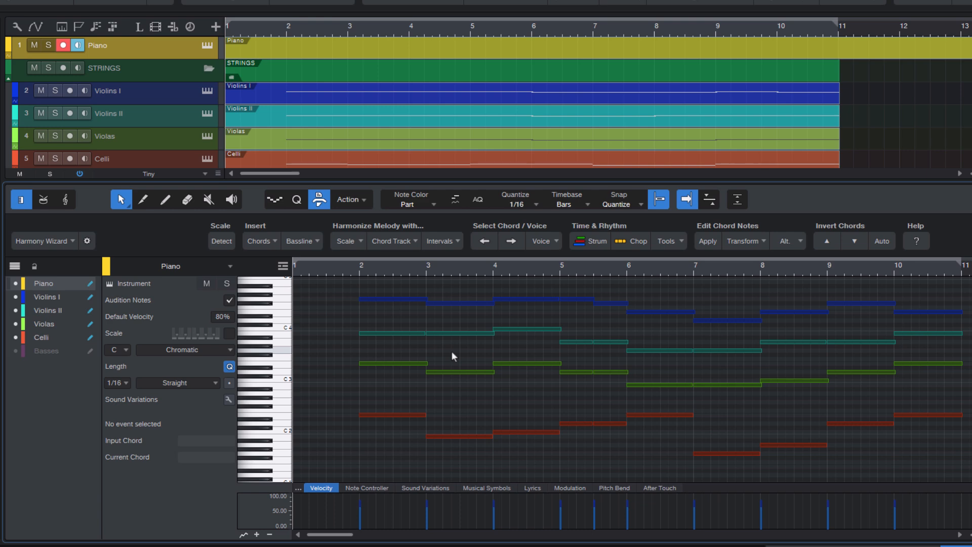
pyautogui.moveTo(489, 445)
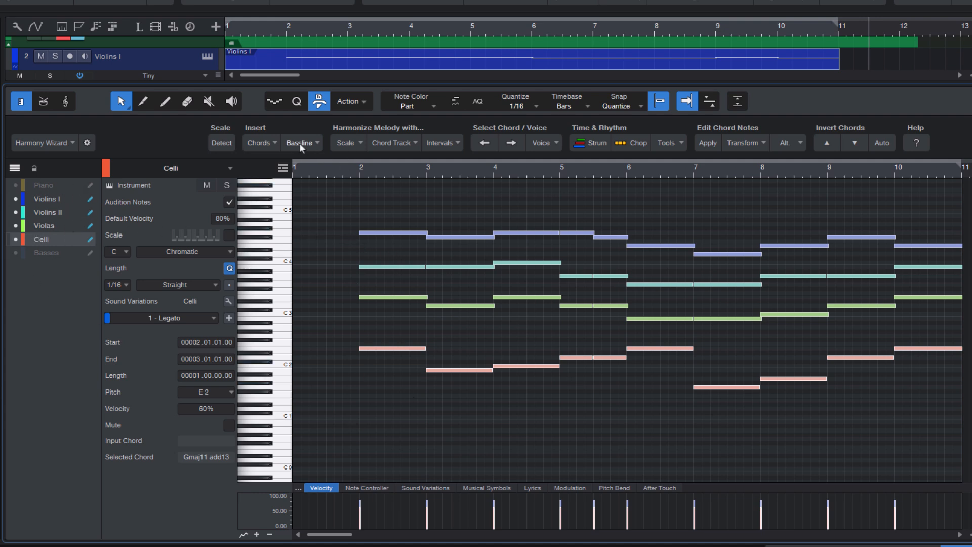
# Step: Create a bassline from the selected string notes using the Bassline dropdown
pyautogui.click(299, 143)
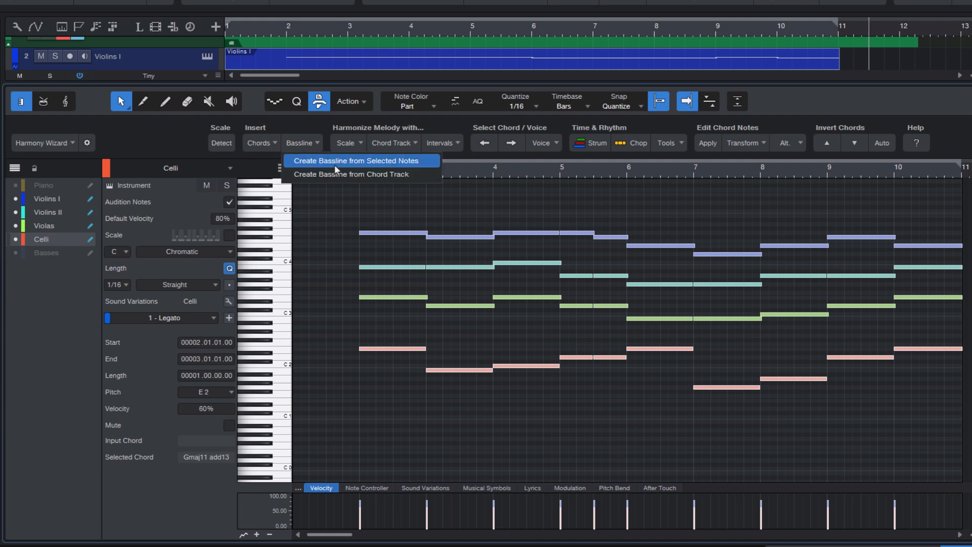
pyautogui.click(355, 161)
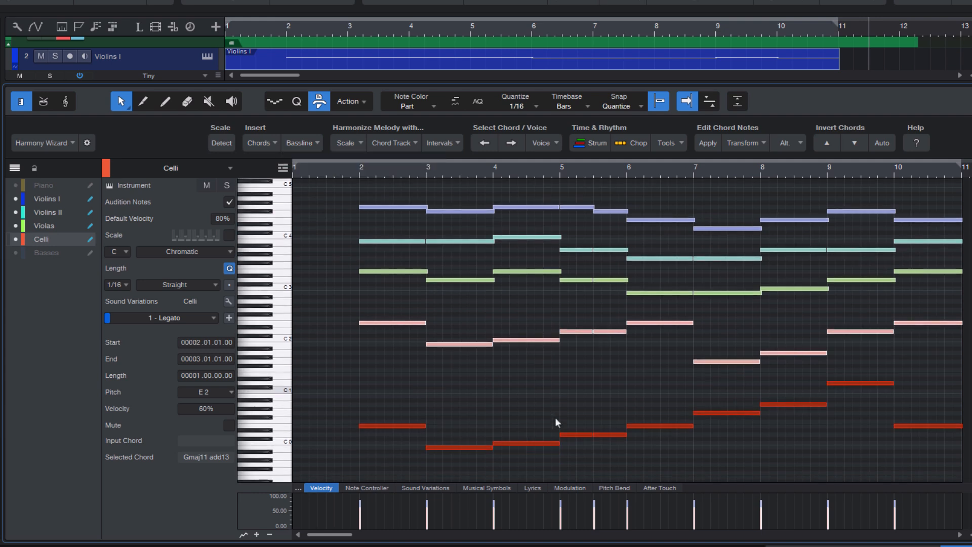
pyautogui.click(540, 143)
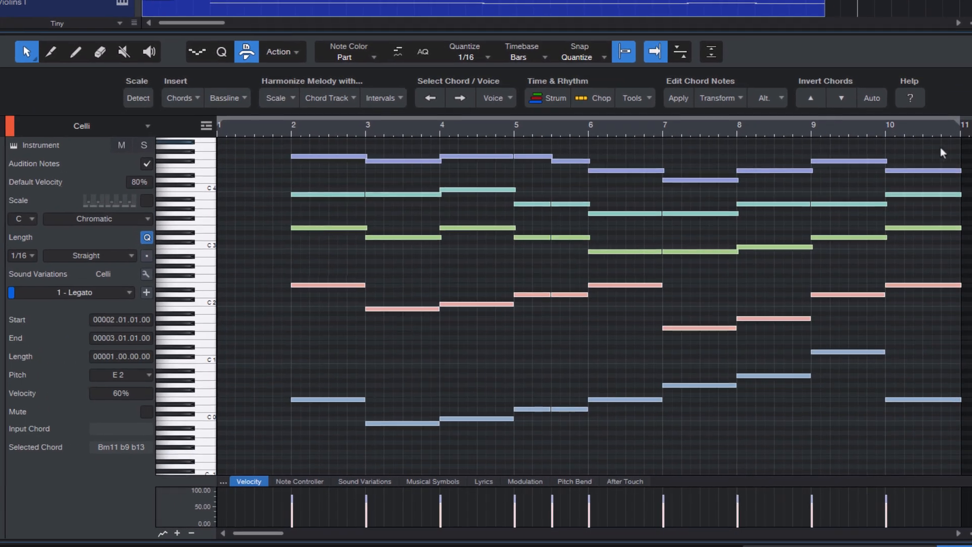
# Step: Apply Merge Chords from the Time & Rhythm Tools dropdown
pyautogui.click(630, 97)
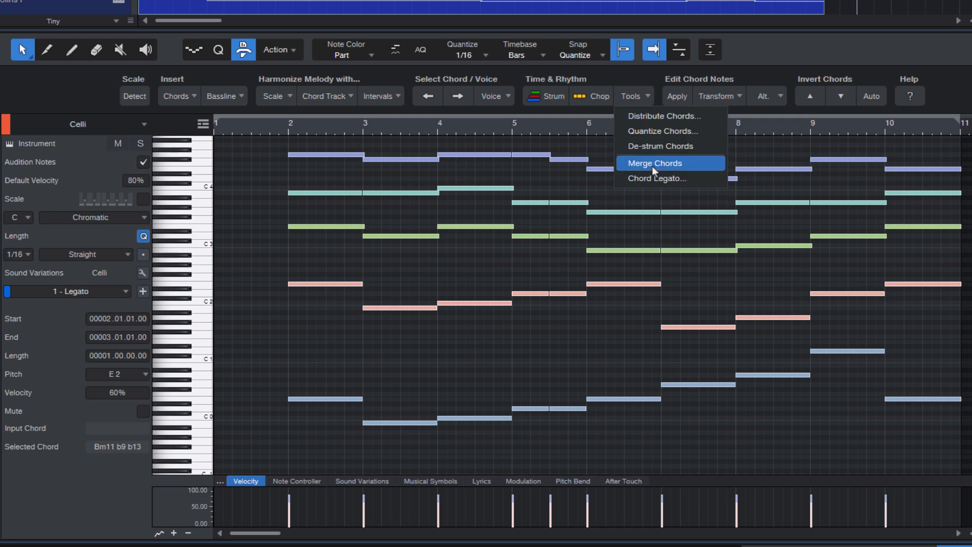
pyautogui.click(652, 162)
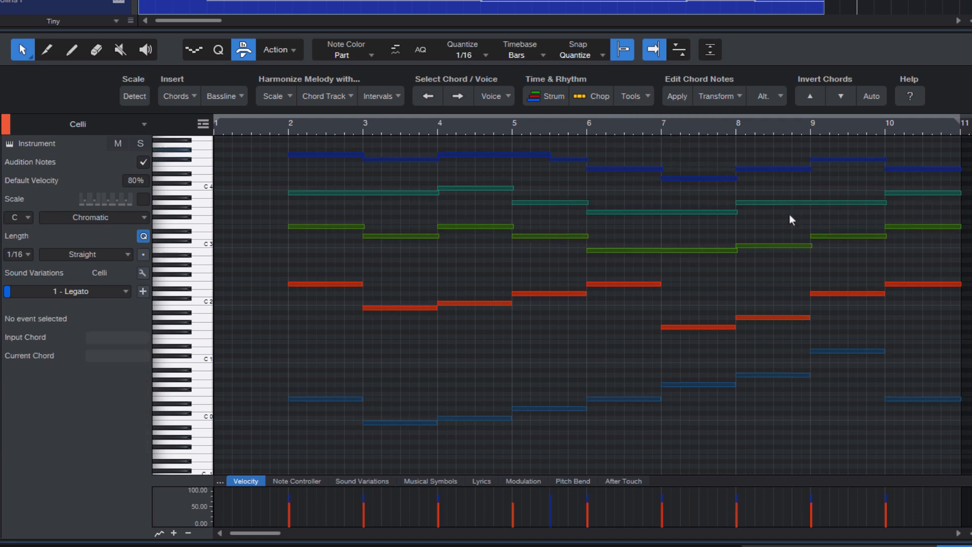